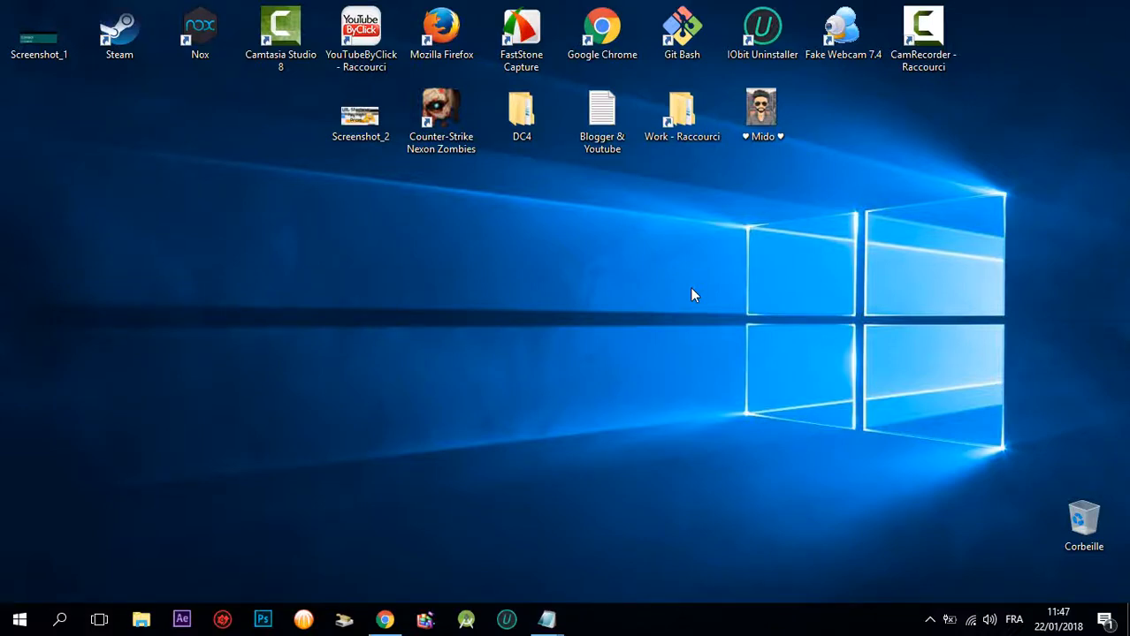
mouse_move(454, 548)
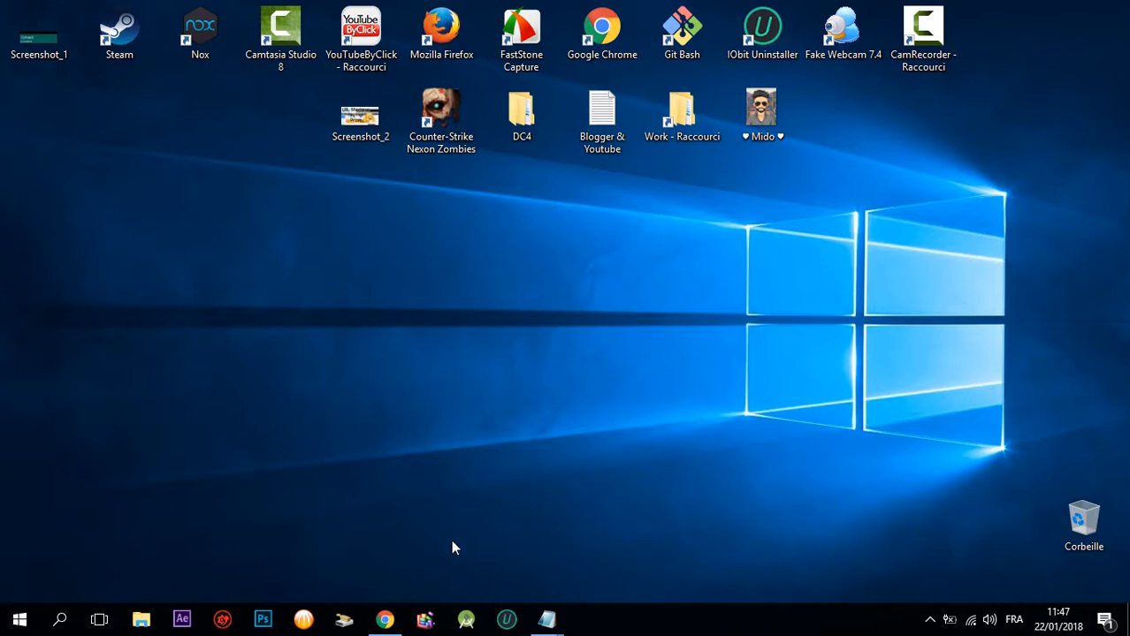
mouse_move(414, 626)
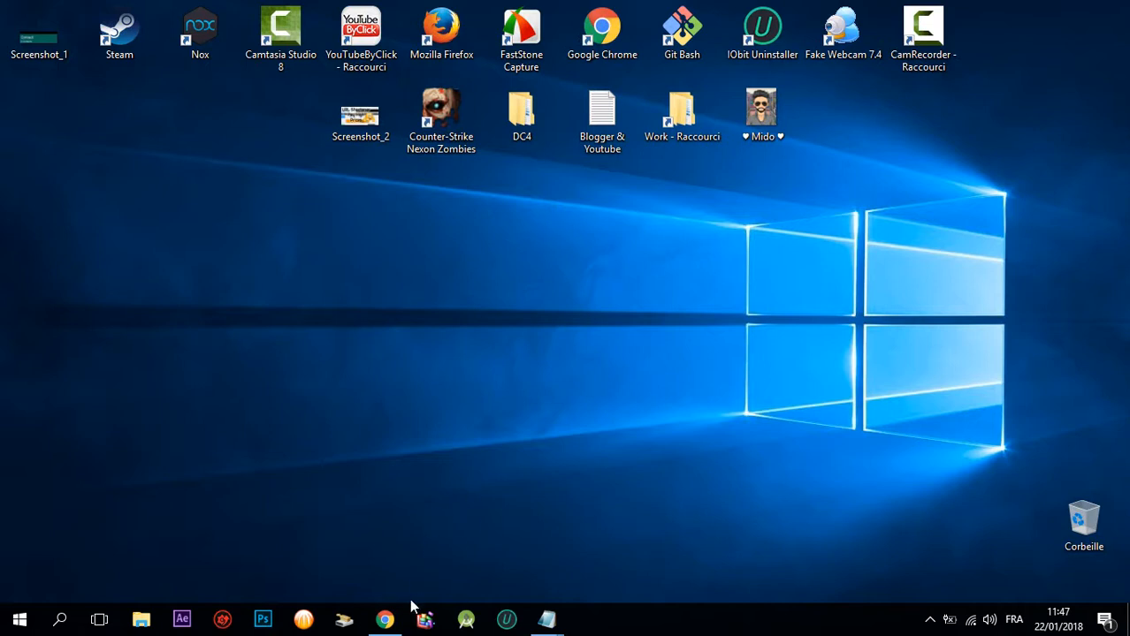
Bring up Chrome and switch to the ShrinkCash member dashboard with January 2018 figures
click(384, 619)
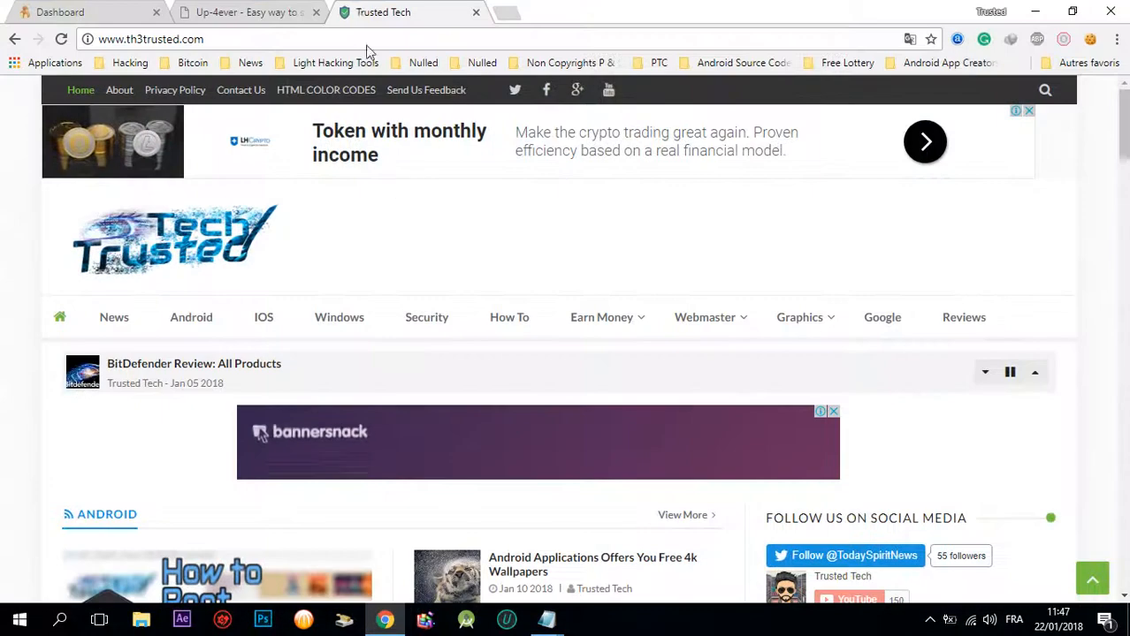
click(52, 11)
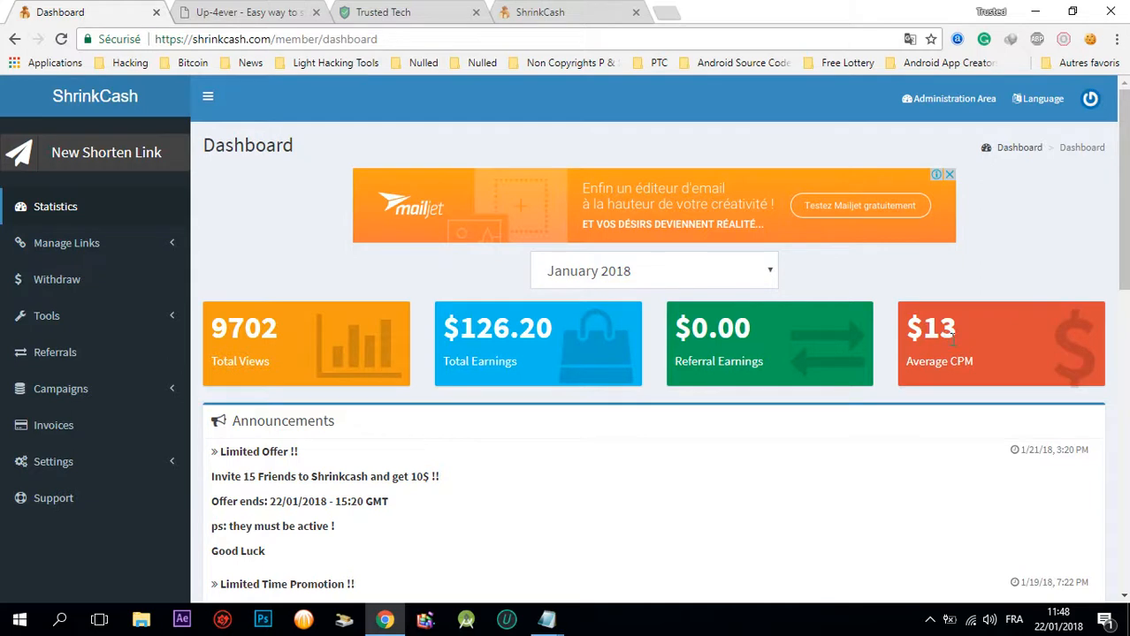
mouse_move(602, 7)
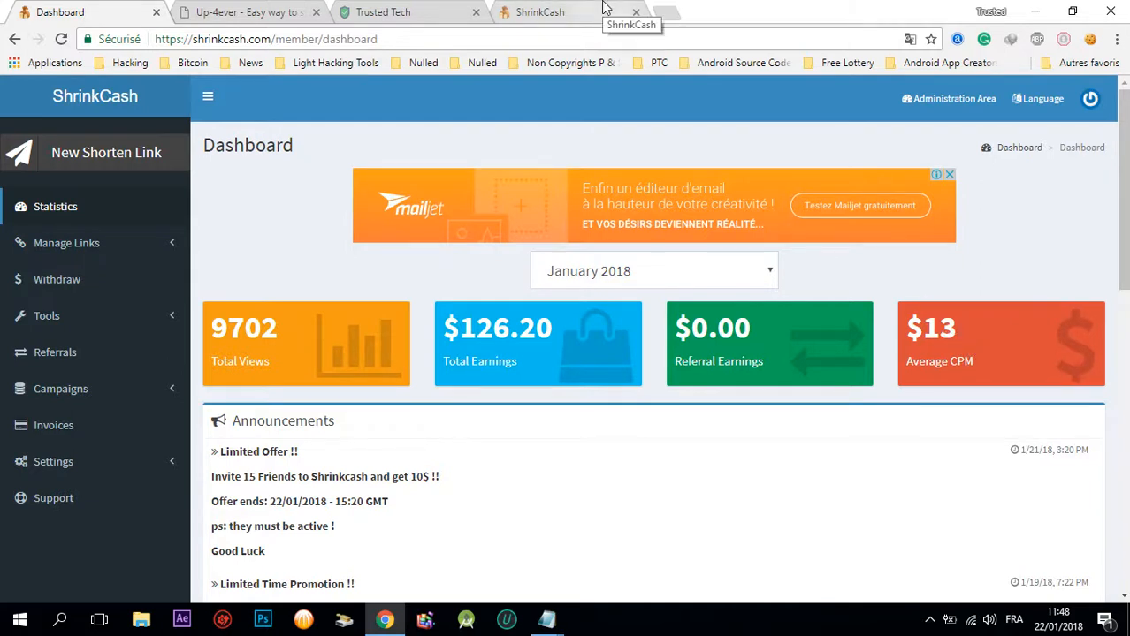
View the ShrinkCash payment proofs page from the home tab
click(548, 12)
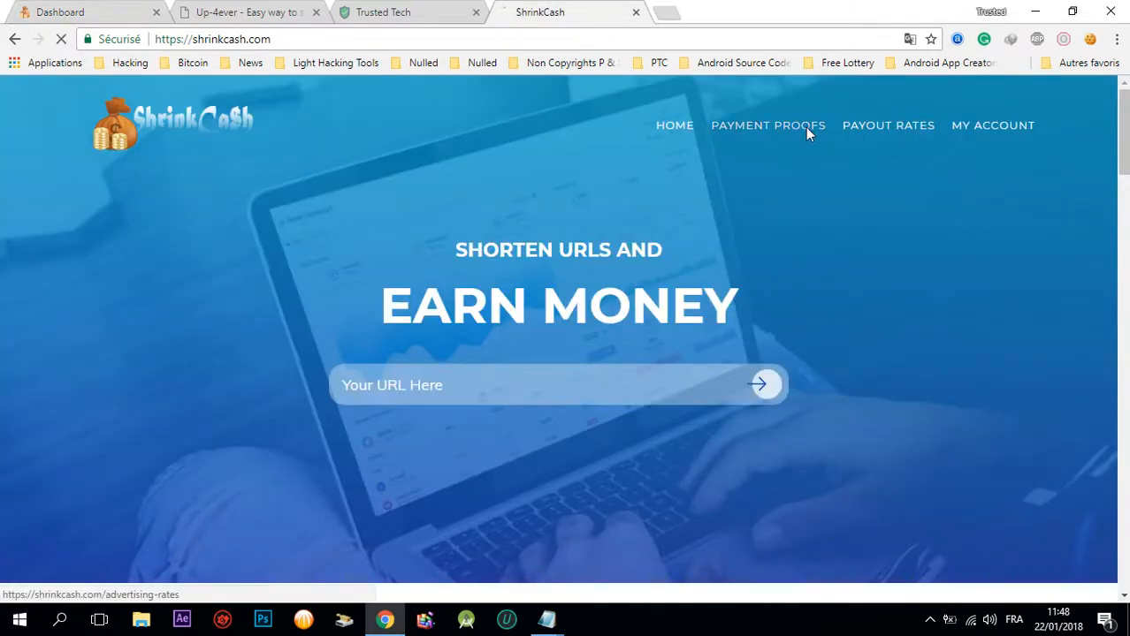
click(767, 124)
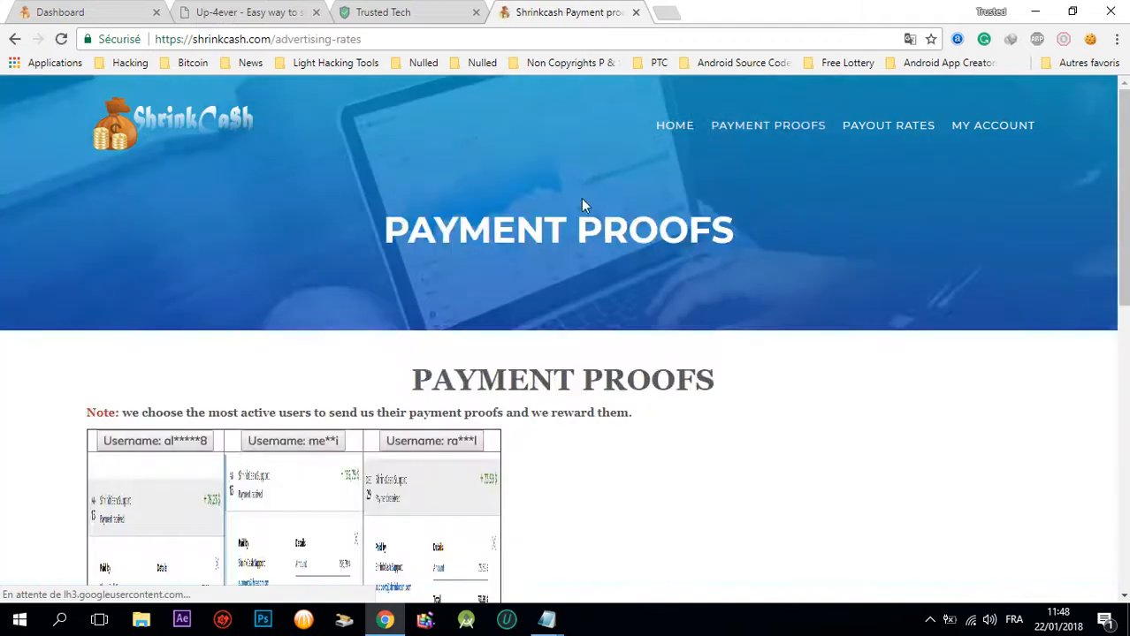
scroll(down, 3)
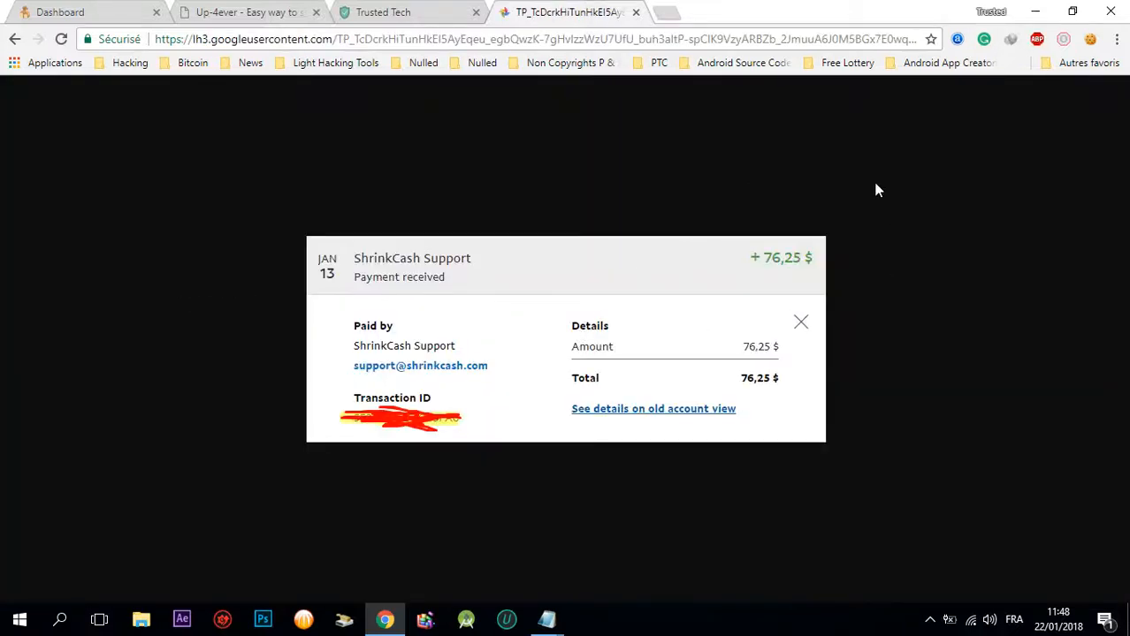
mouse_move(19, 41)
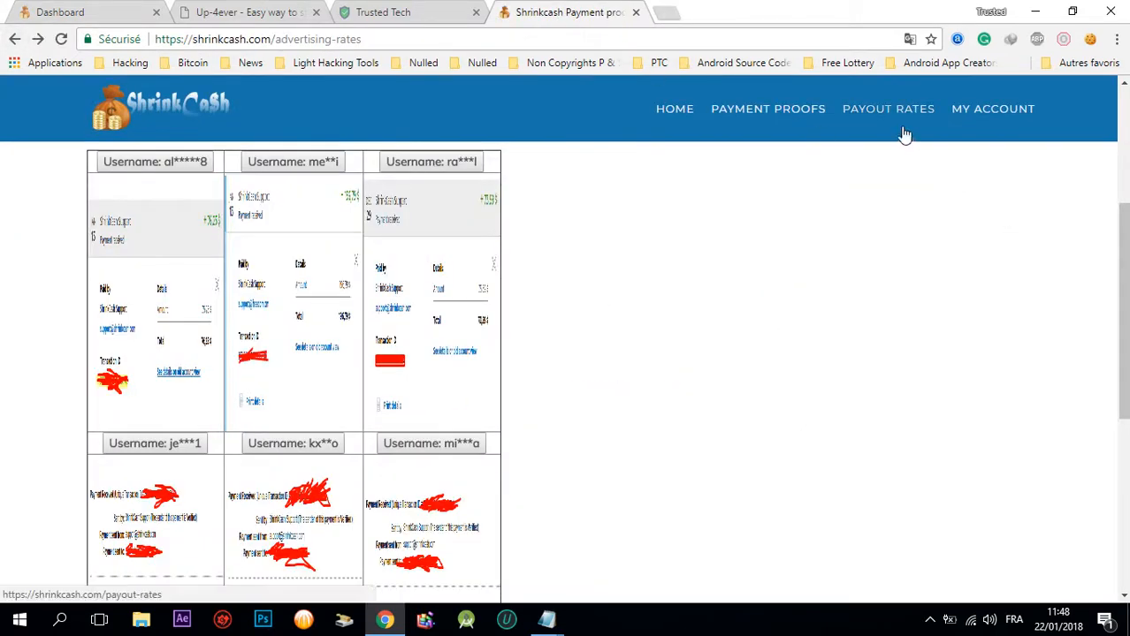
Review the publisher payout rates table of earnings per 1000 views by country
click(887, 108)
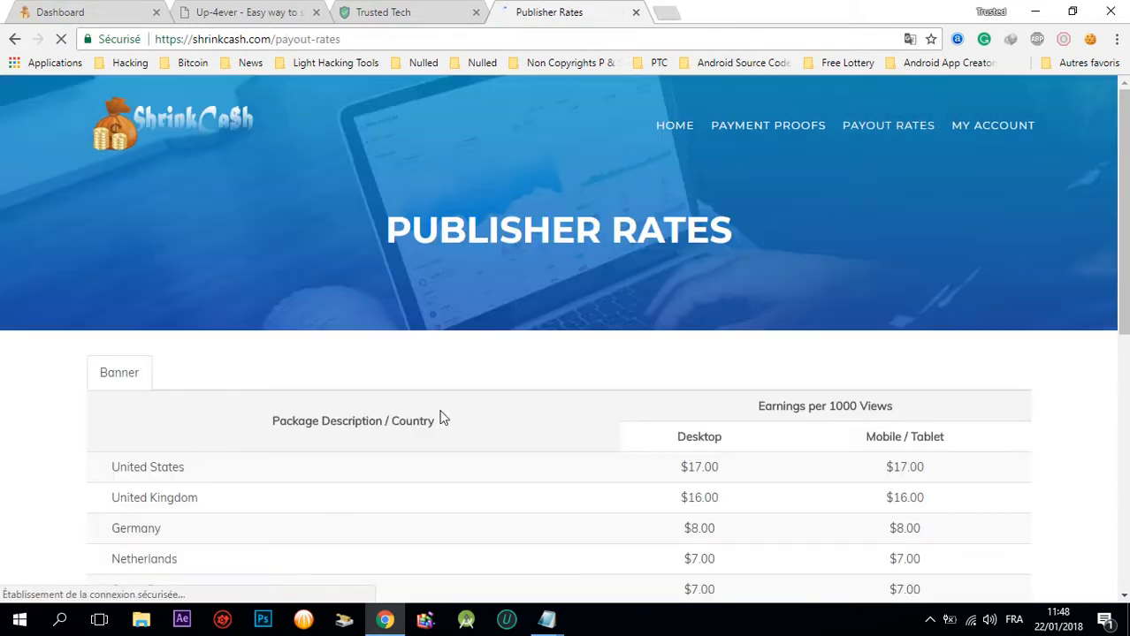
scroll(down, 3)
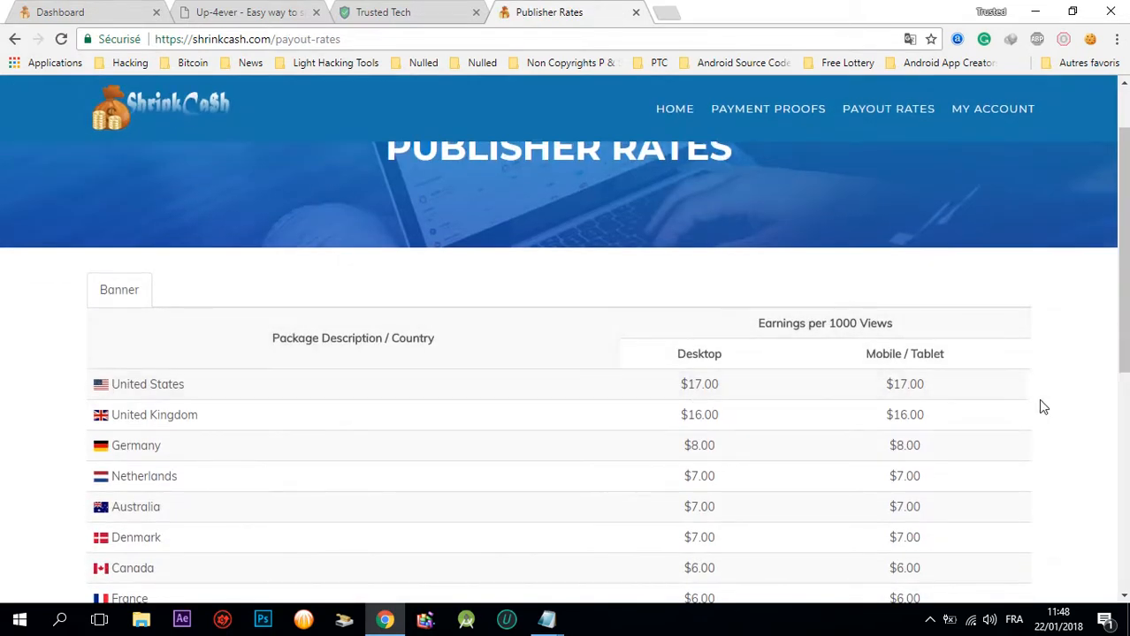
mouse_move(930, 375)
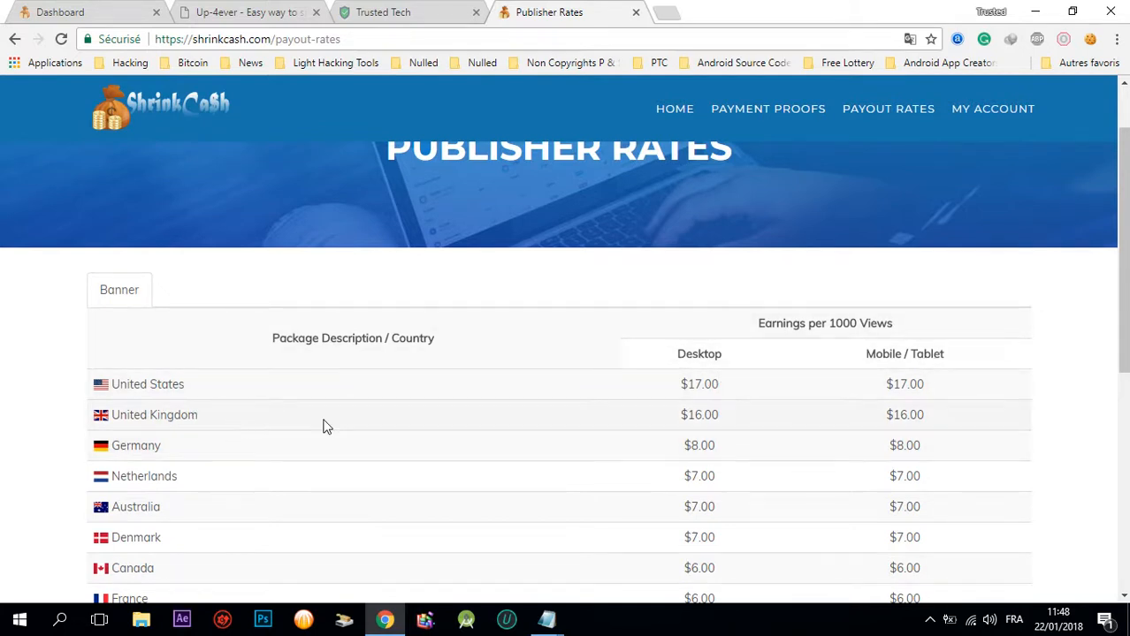
mouse_move(334, 439)
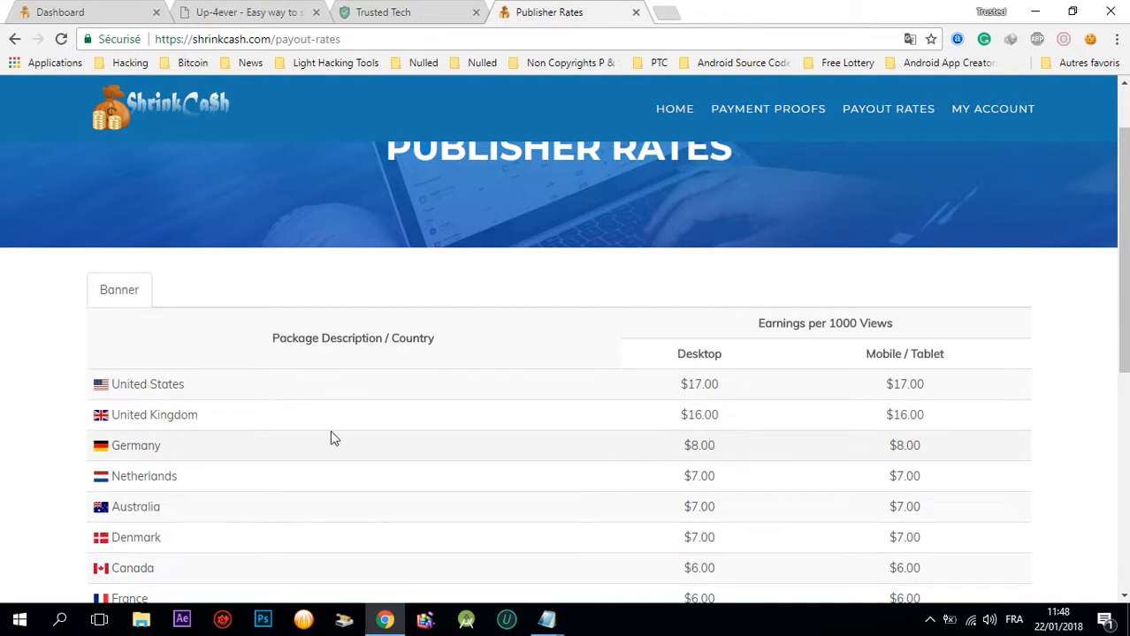
scroll(down, 3)
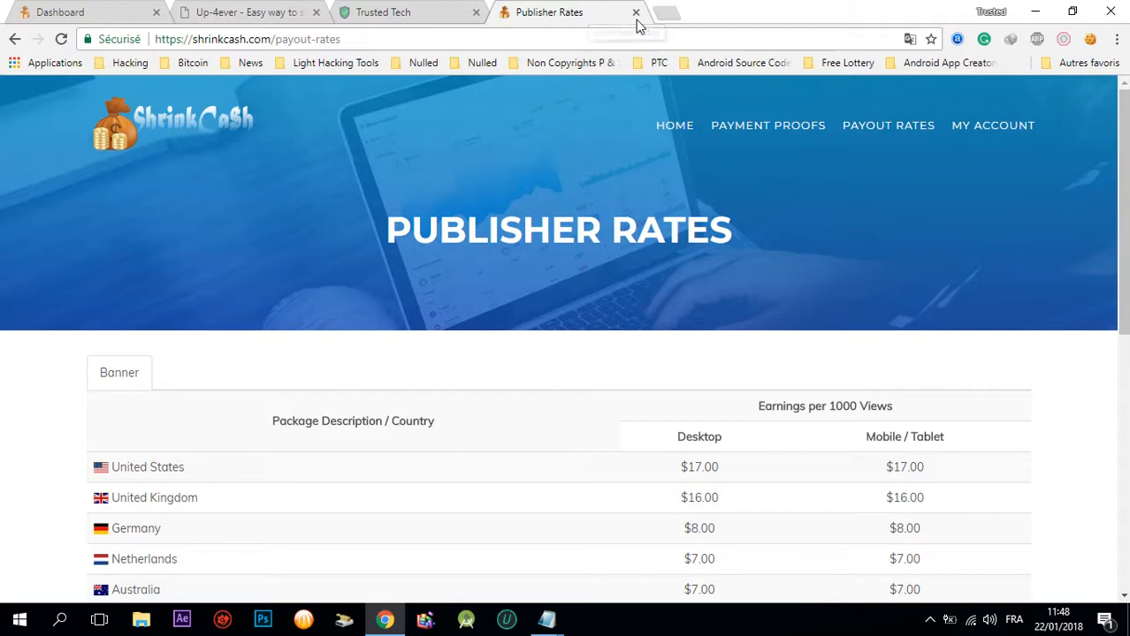
mouse_move(256, 11)
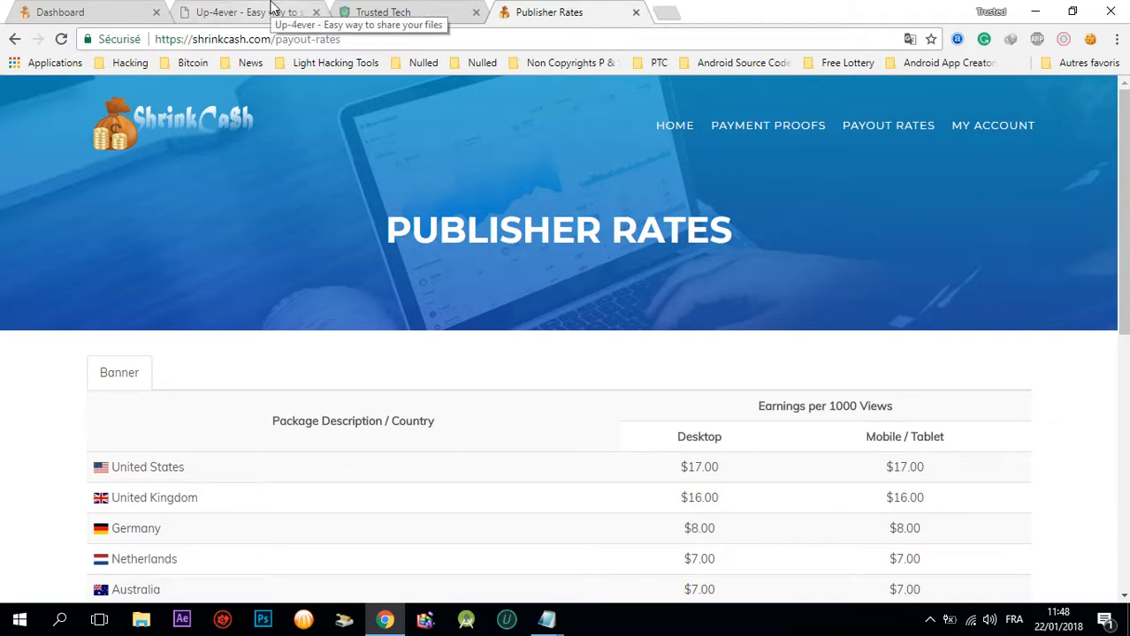
Review the Up-4ever account page with elegantmehdi's balance, used space and referrals
click(239, 19)
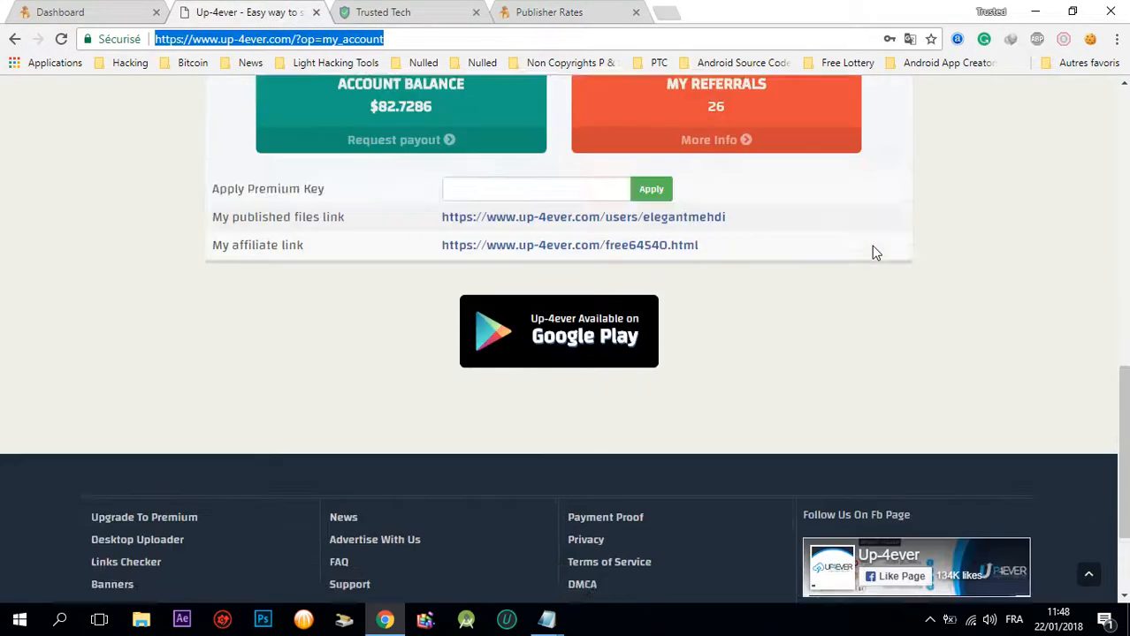
scroll(up, 3)
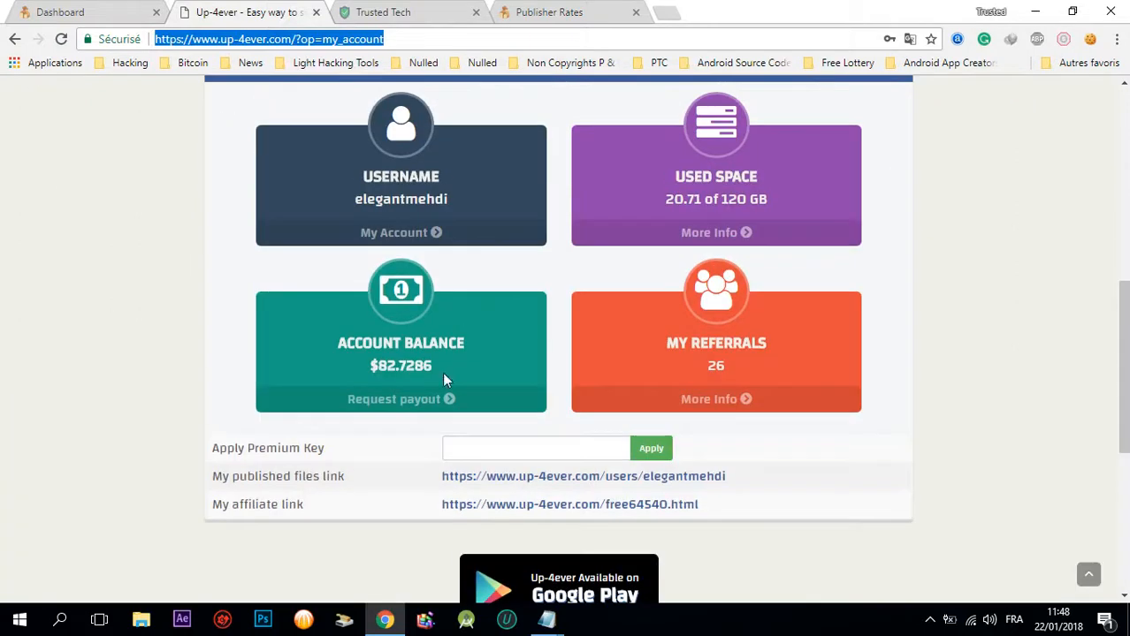
mouse_move(420, 417)
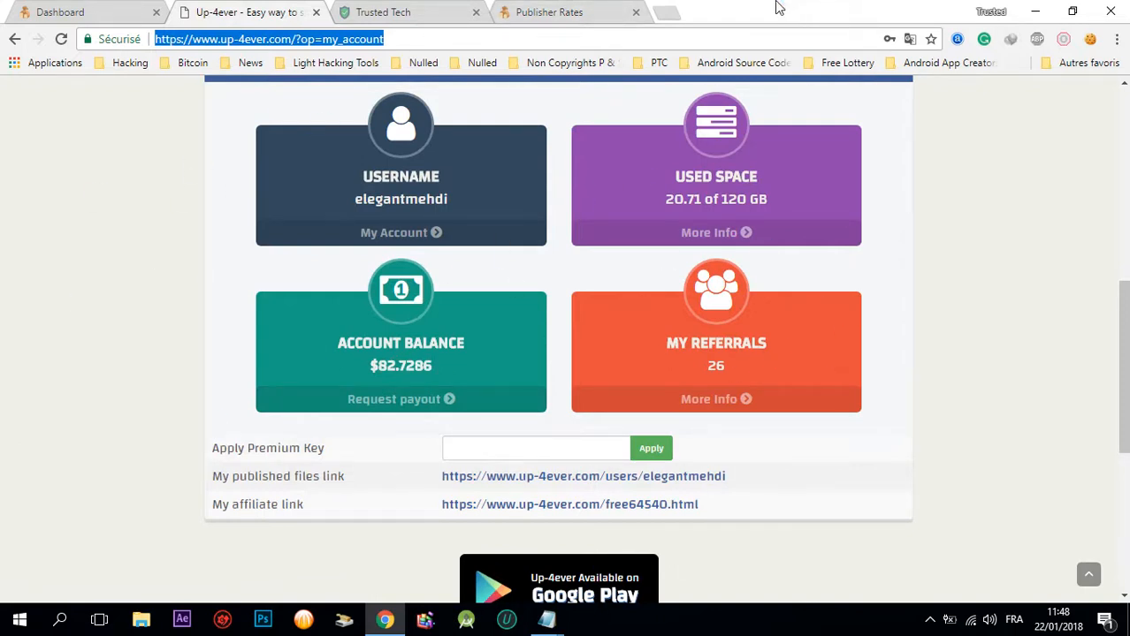
mouse_move(679, 11)
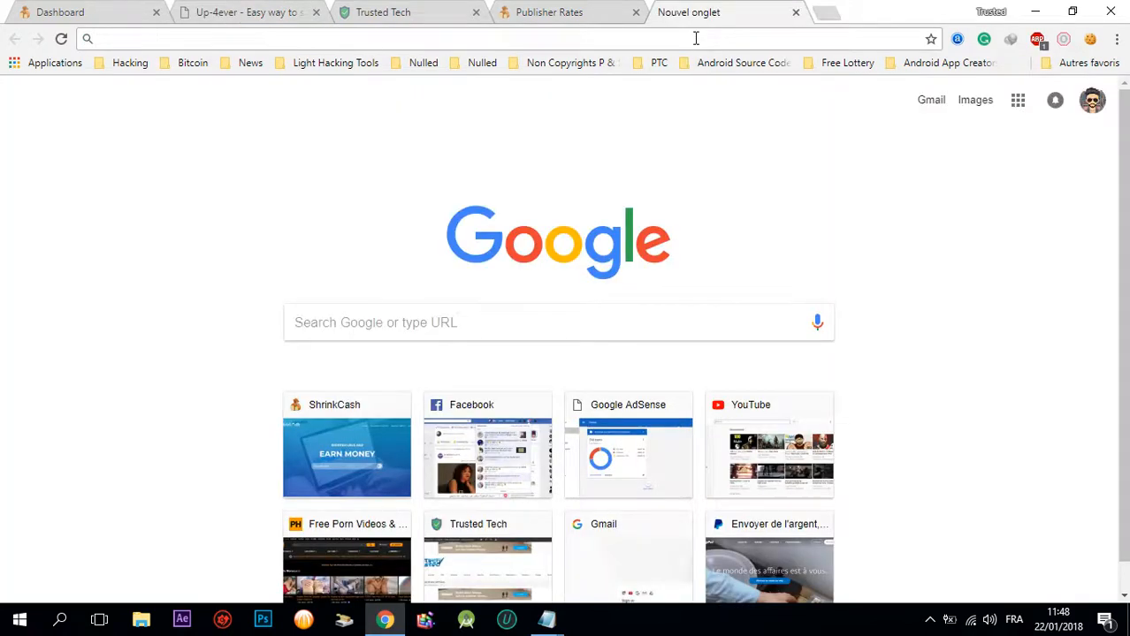
Search Google for iptv forum and open the IPTV Community result in a new tab
text(google.com)
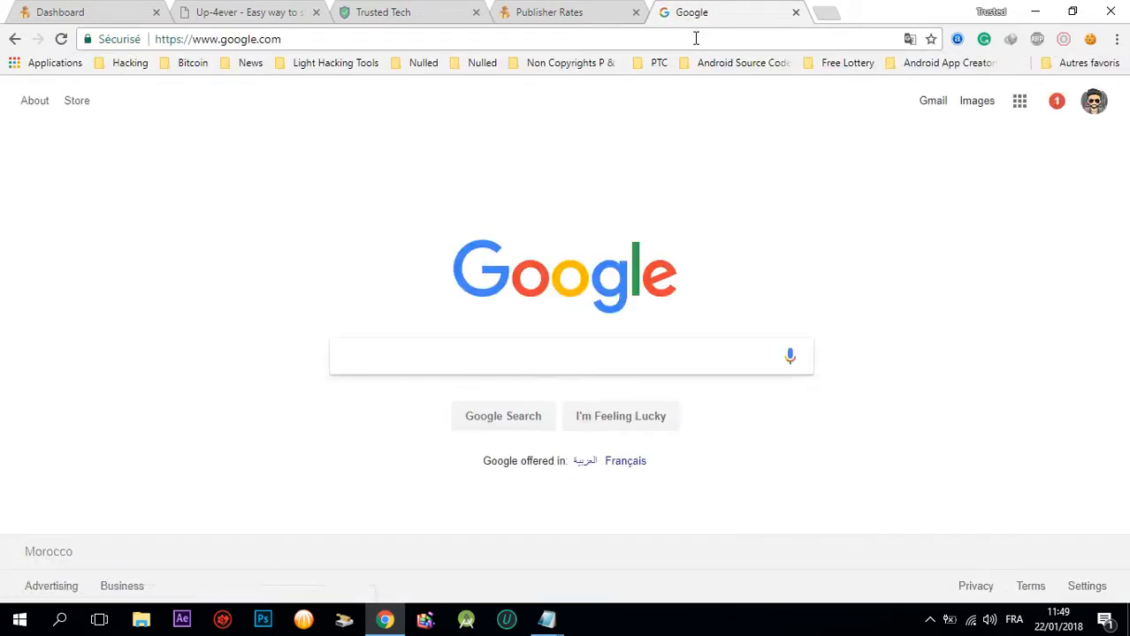
text(iptv)
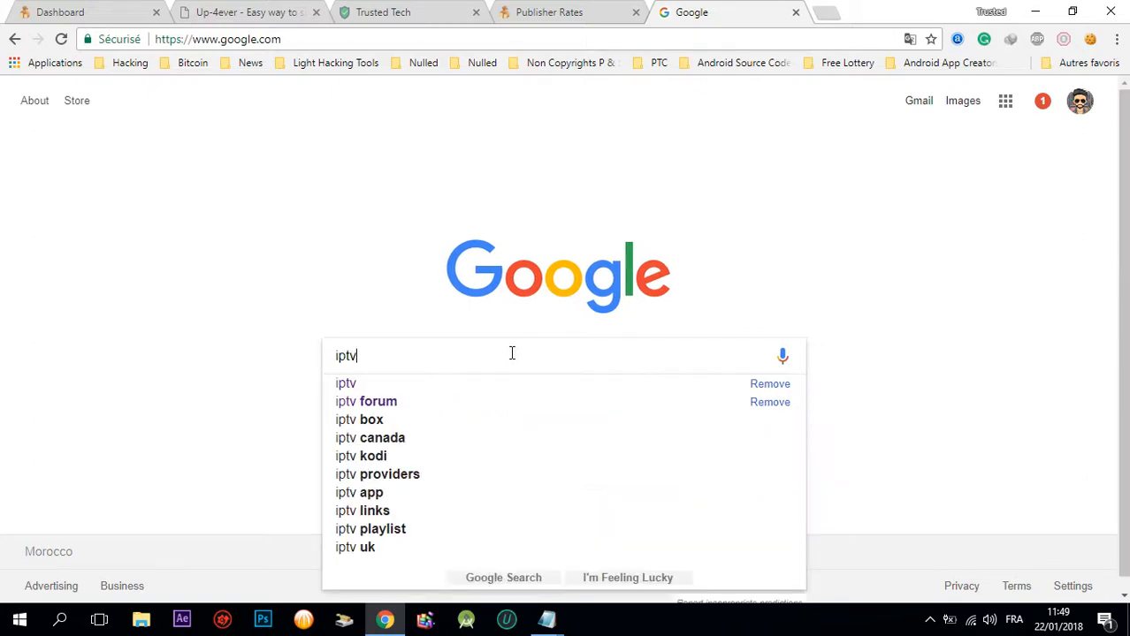
key(Enter)
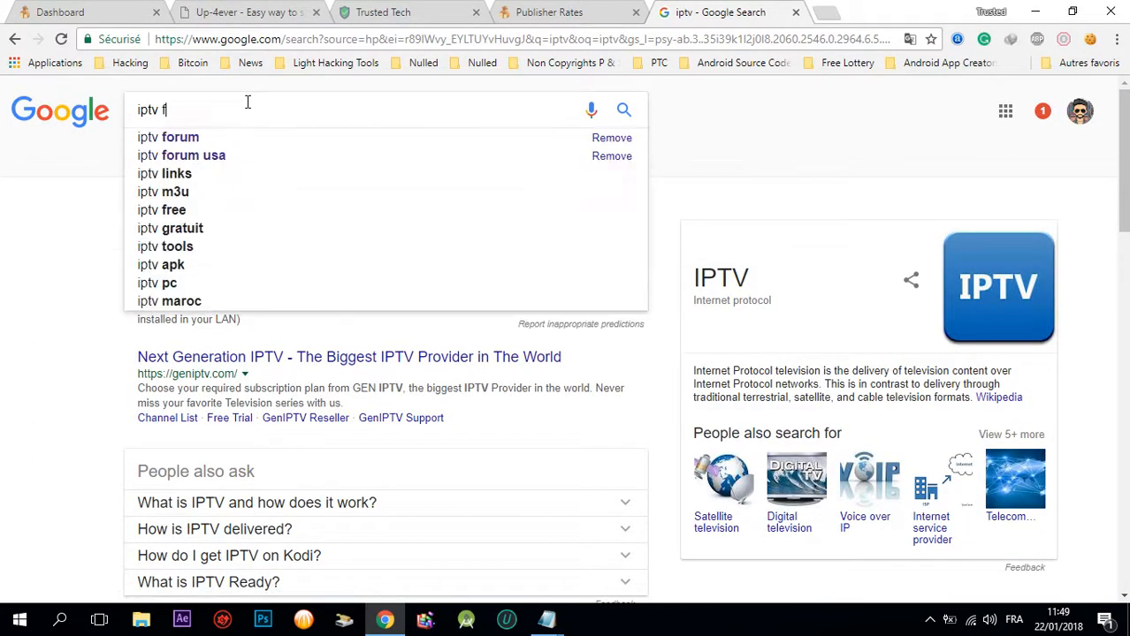
click(166, 138)
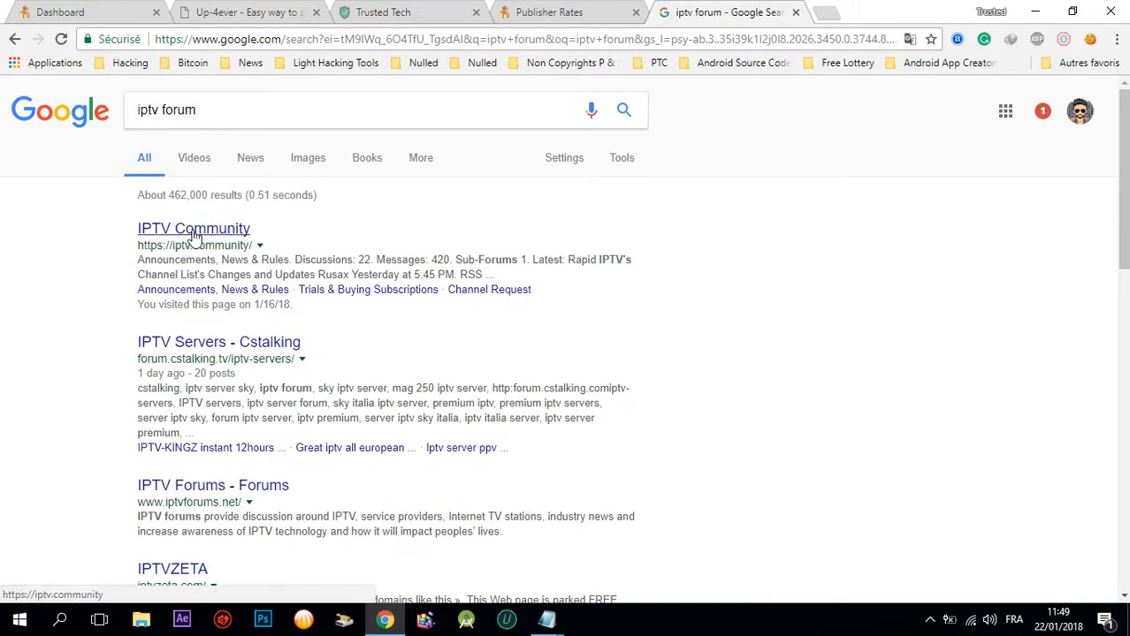
click(192, 228)
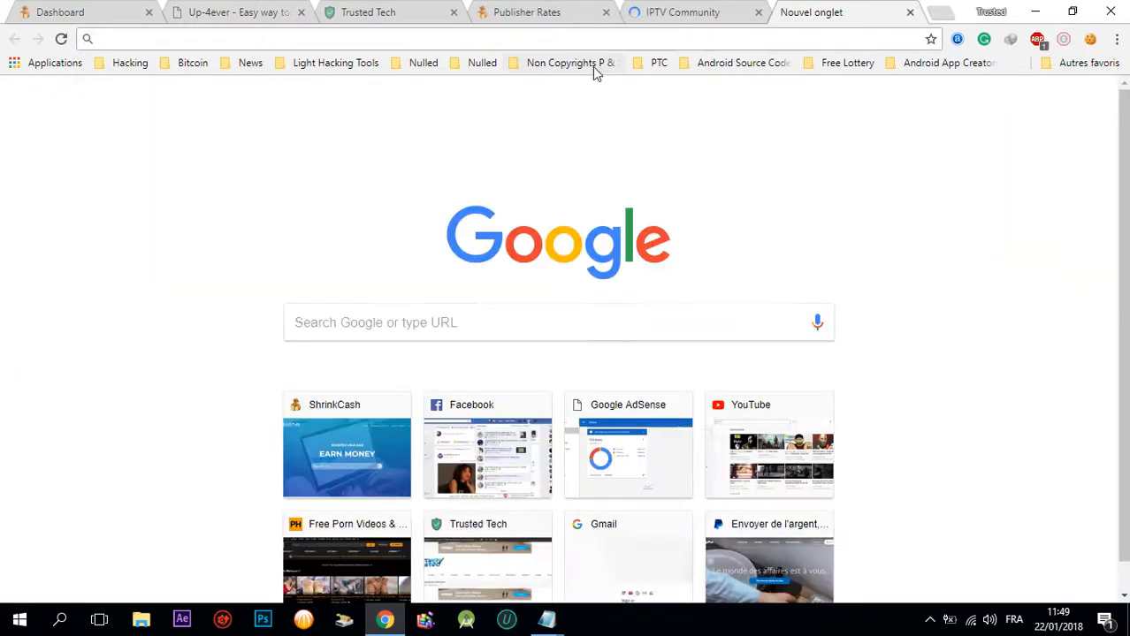
Open 2iPTV's free m3u playlist site from a free3mu search with Adblock Plus disabled, then return to the iptv forum results
text(free3mu&oq=free3mu&aqs=chrome..69i57j0l5.2912j0j7&sourceid=chrome&ie=UTF-8)
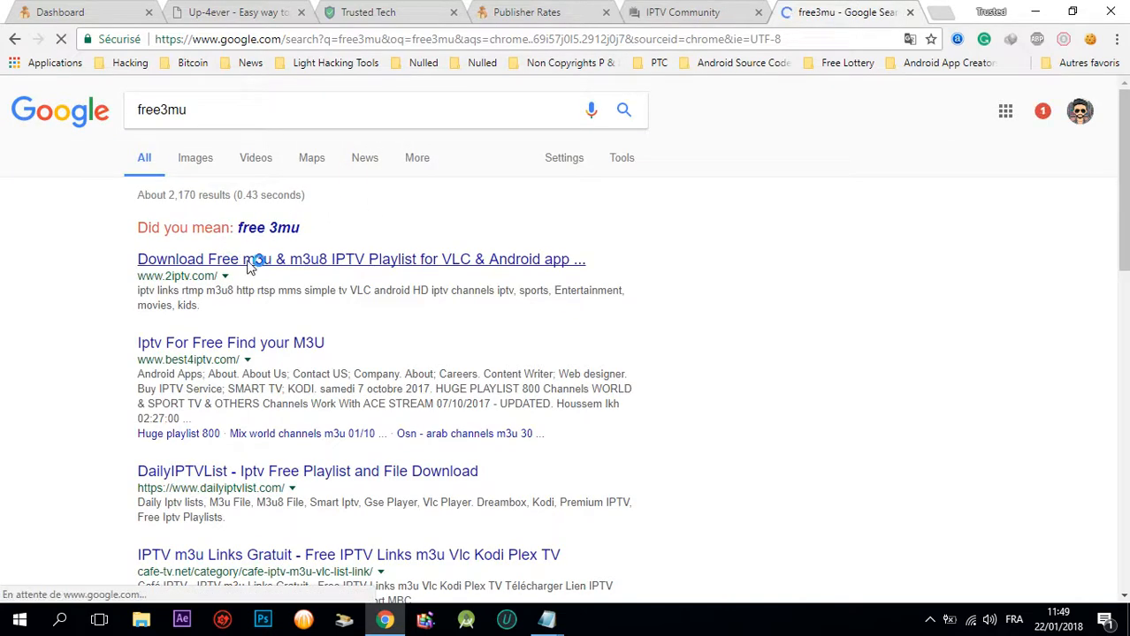
click(251, 258)
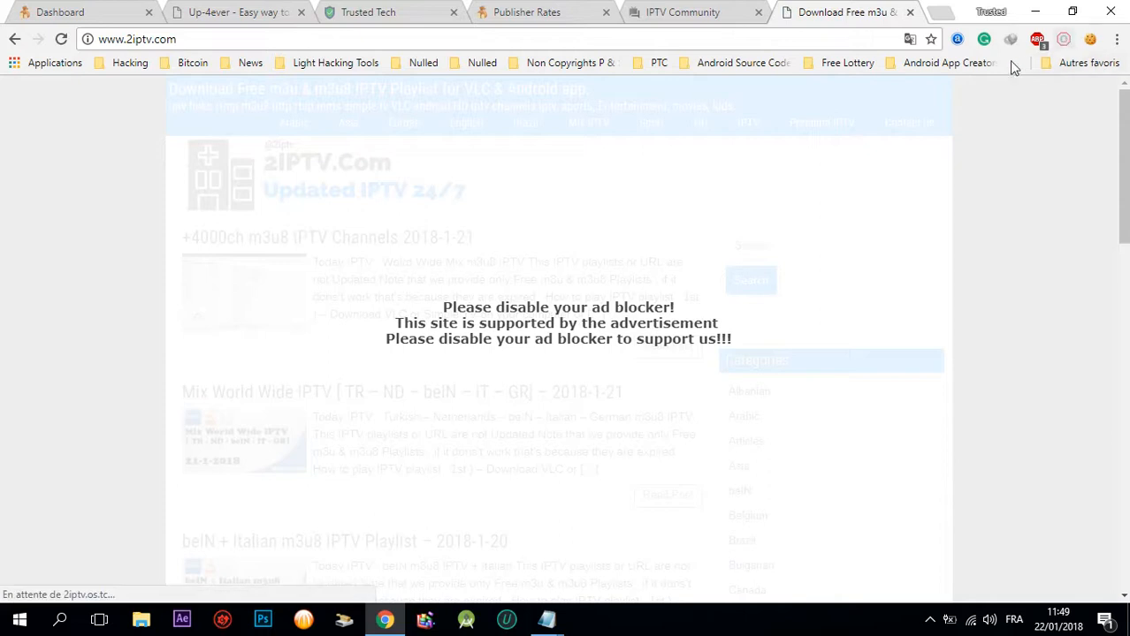
click(1036, 39)
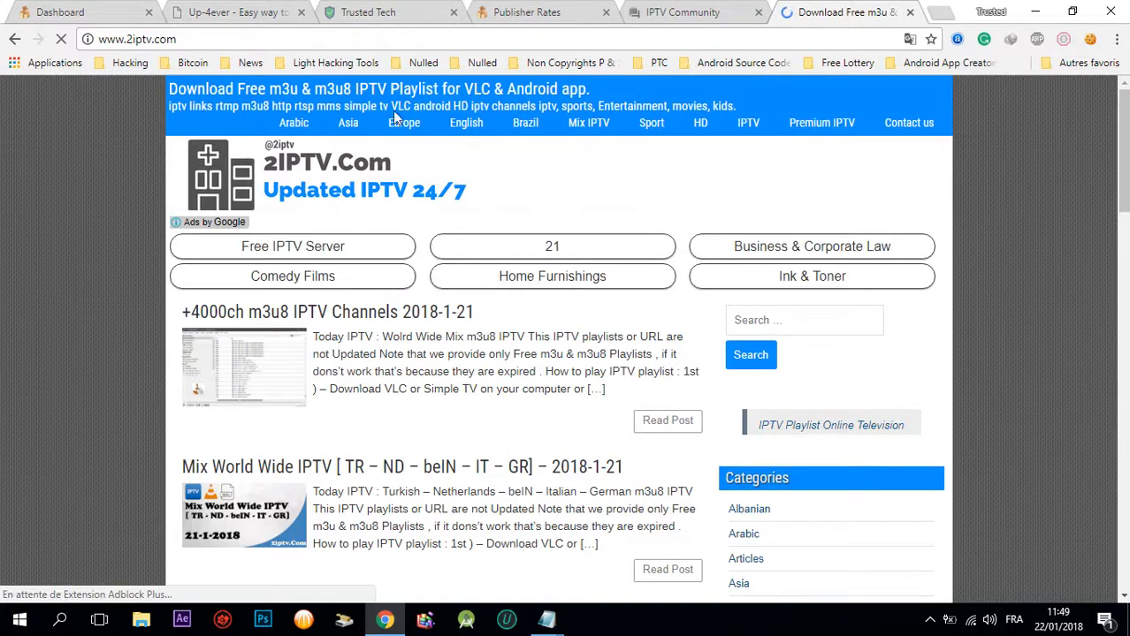
click(682, 11)
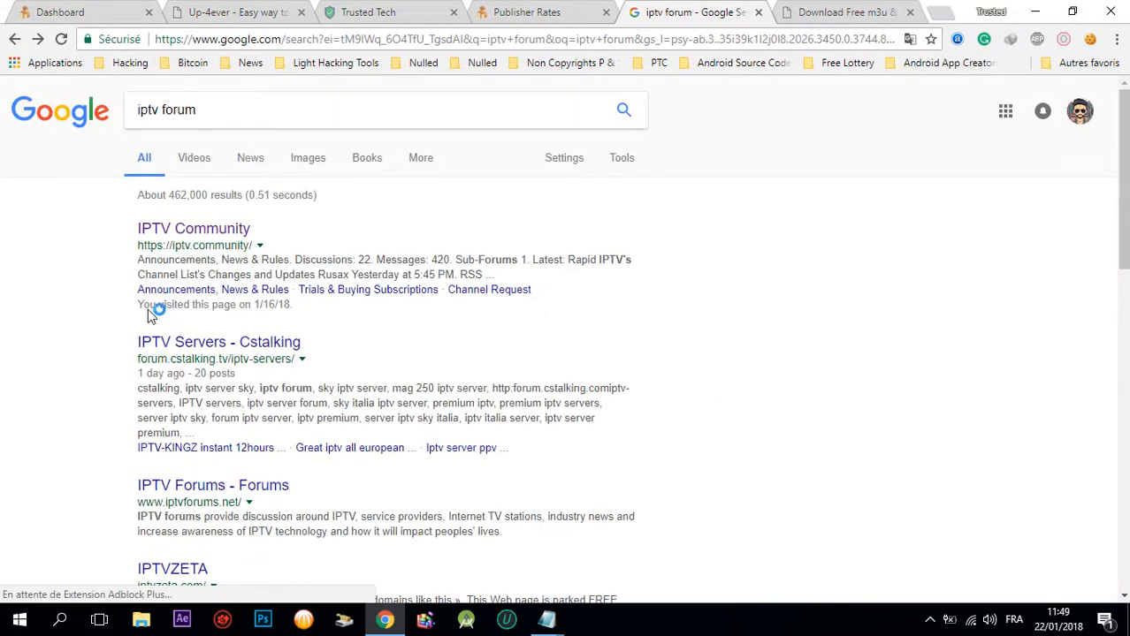
Browse IPTV Community's forum index and Channel Request threads, then return to Up-4ever
scroll(down, 3)
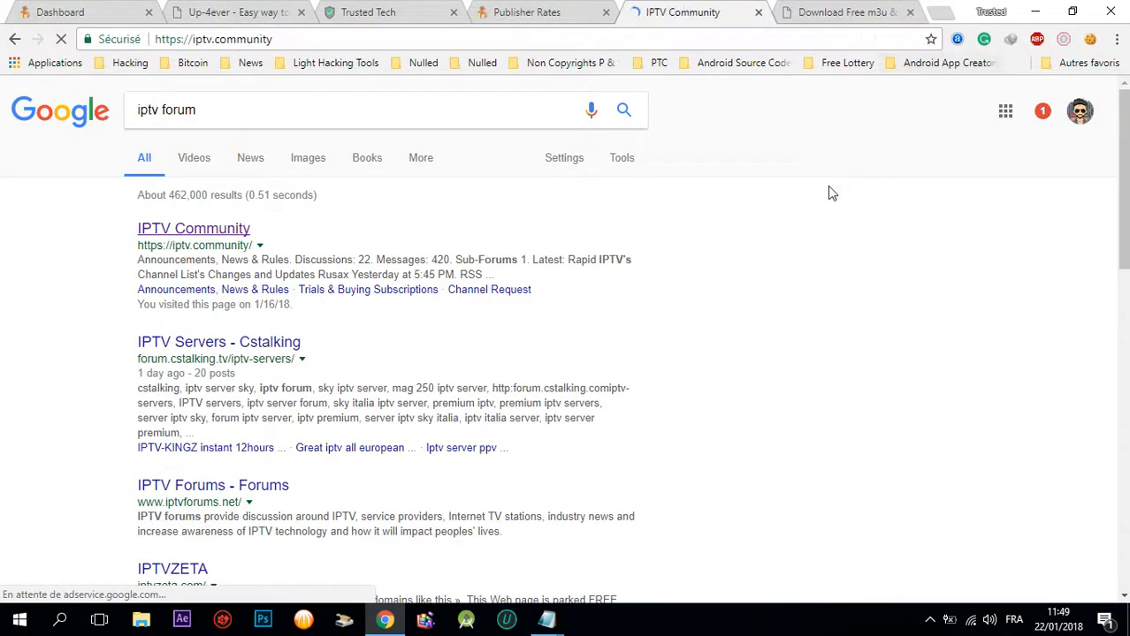
click(193, 228)
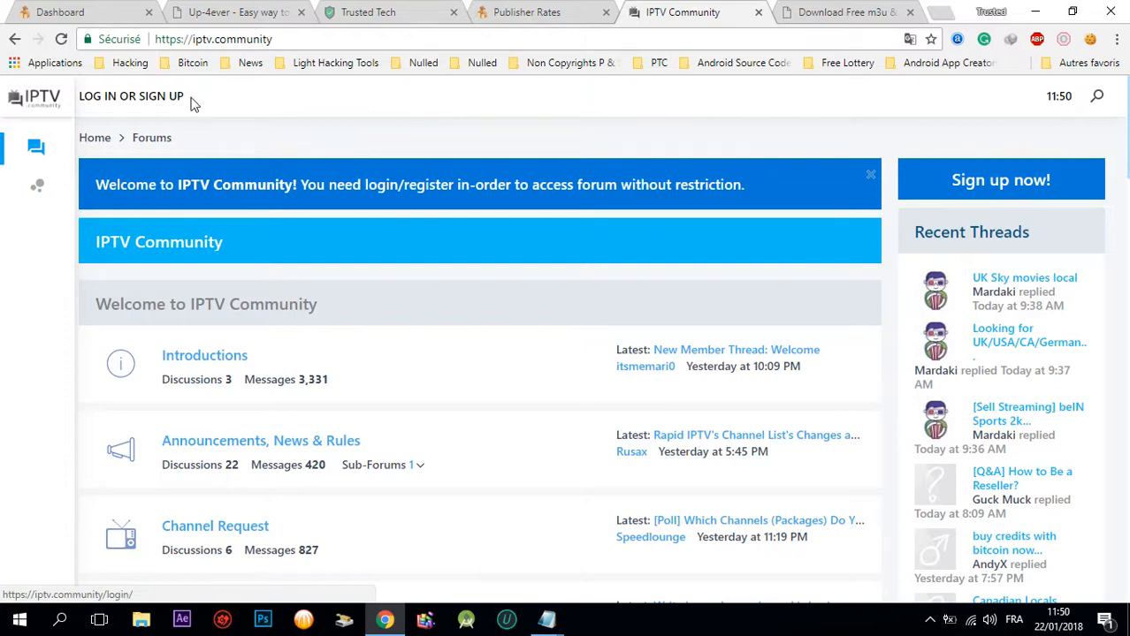
scroll(down, 3)
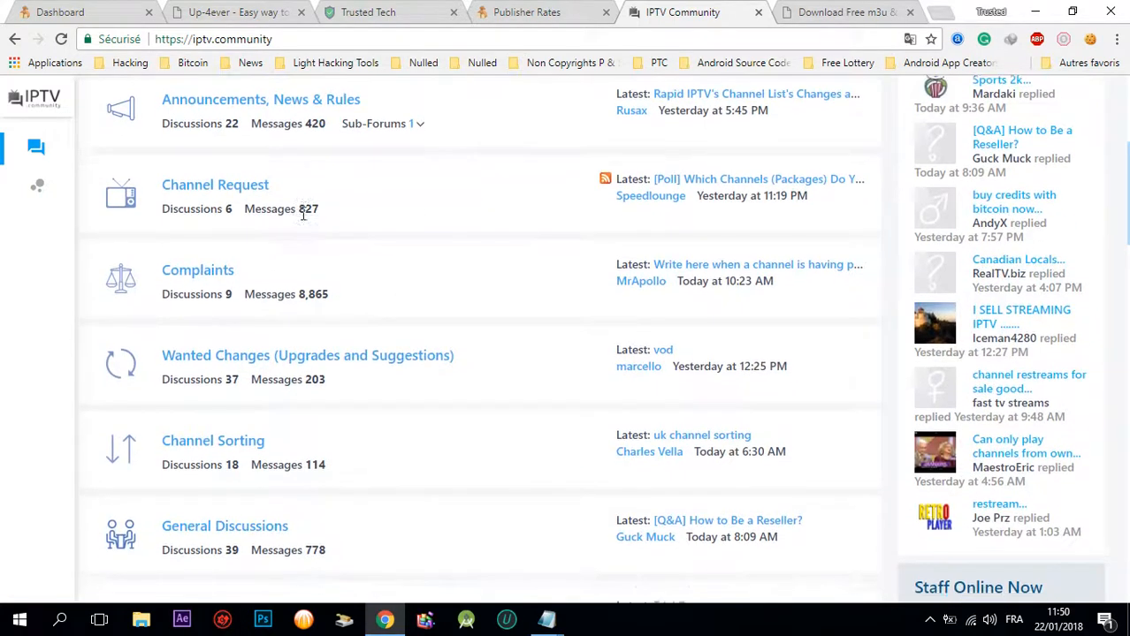
click(216, 184)
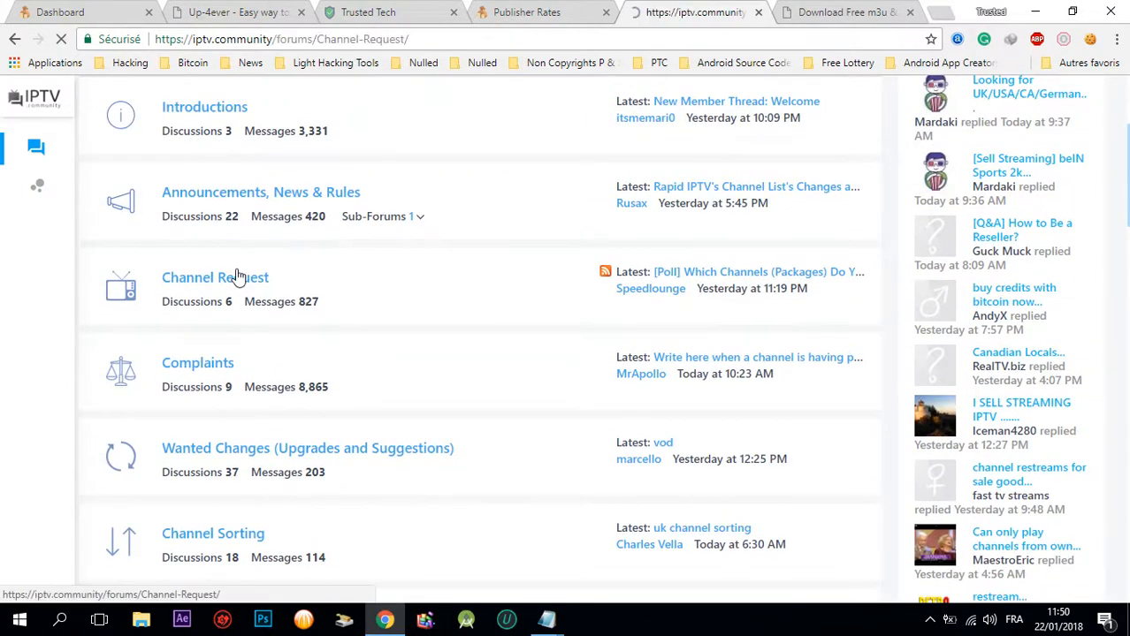
click(215, 276)
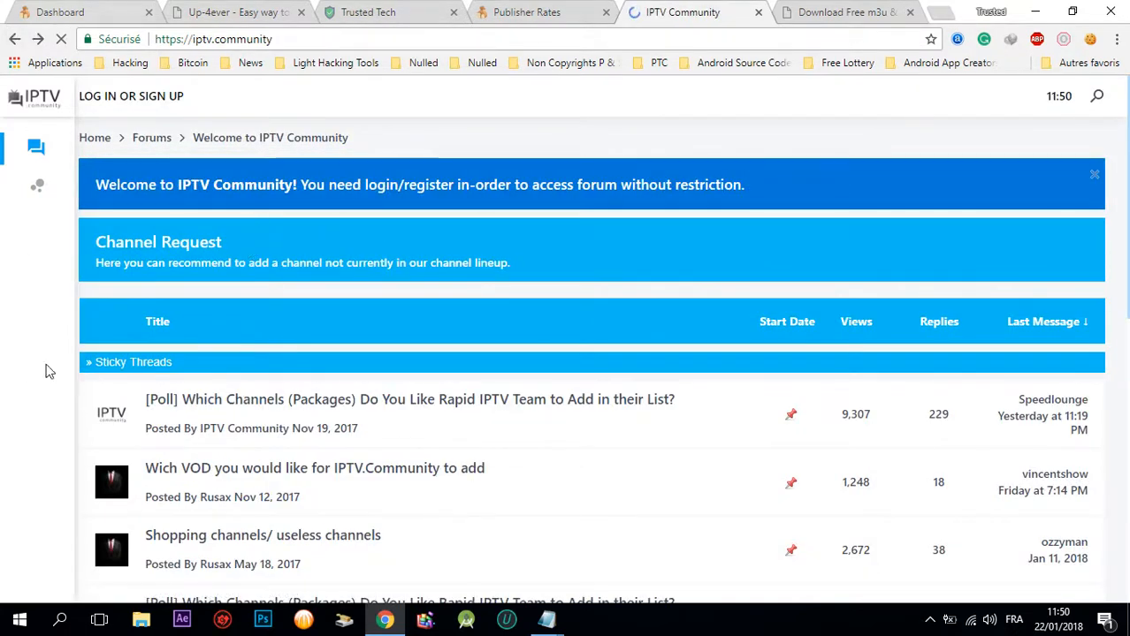
click(221, 13)
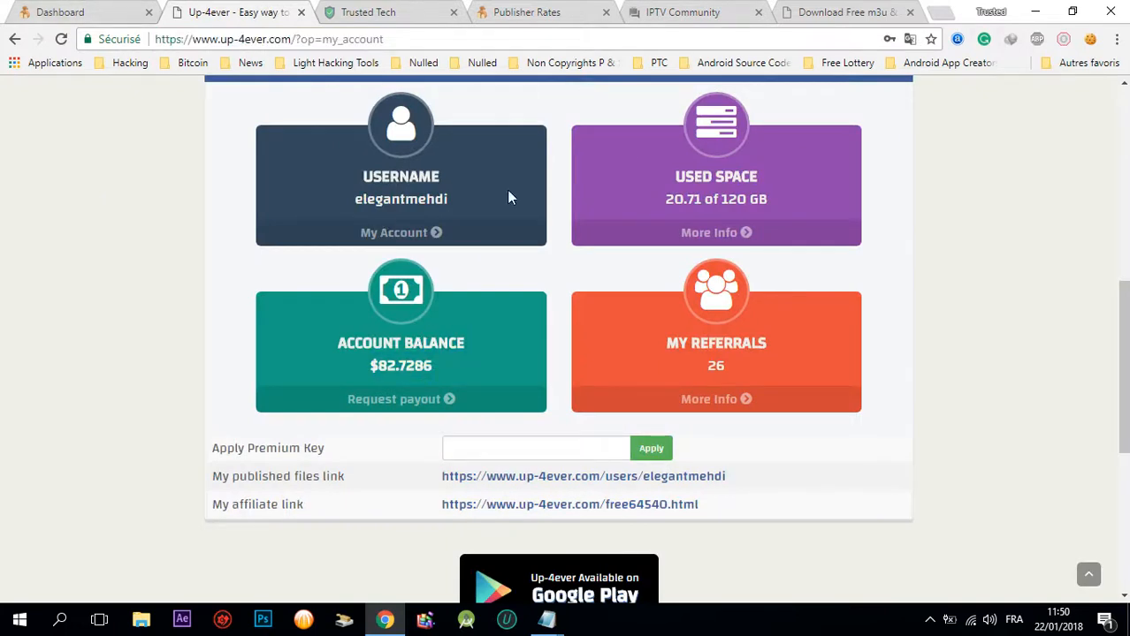
Revisit the 2iPTV playlist site, then go back to the free3mu search results
click(67, 14)
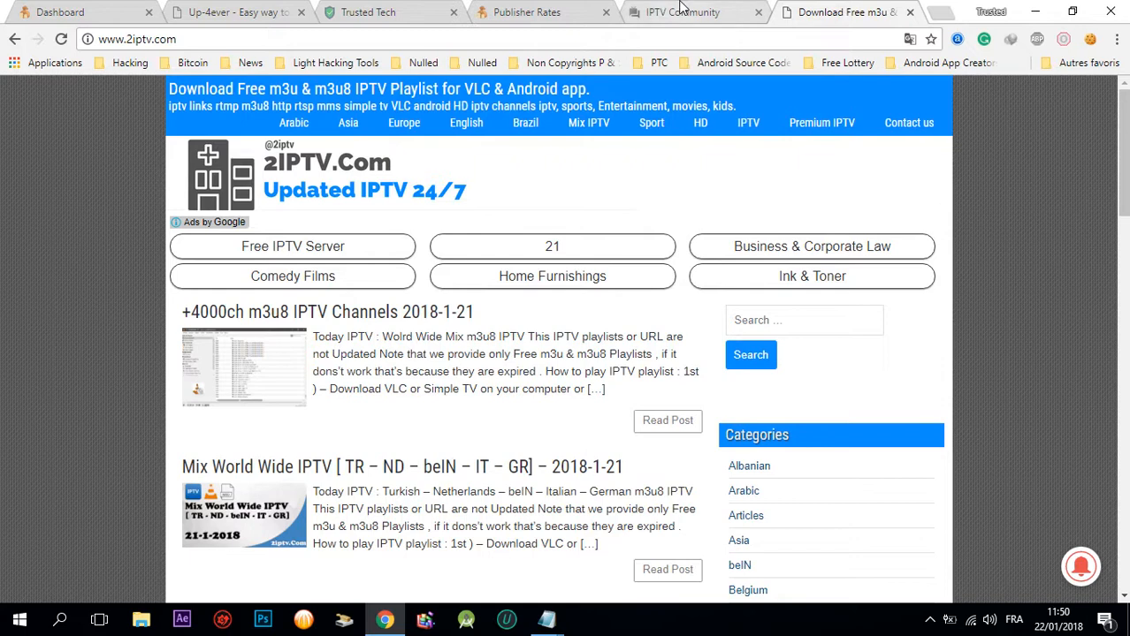
scroll(down, 3)
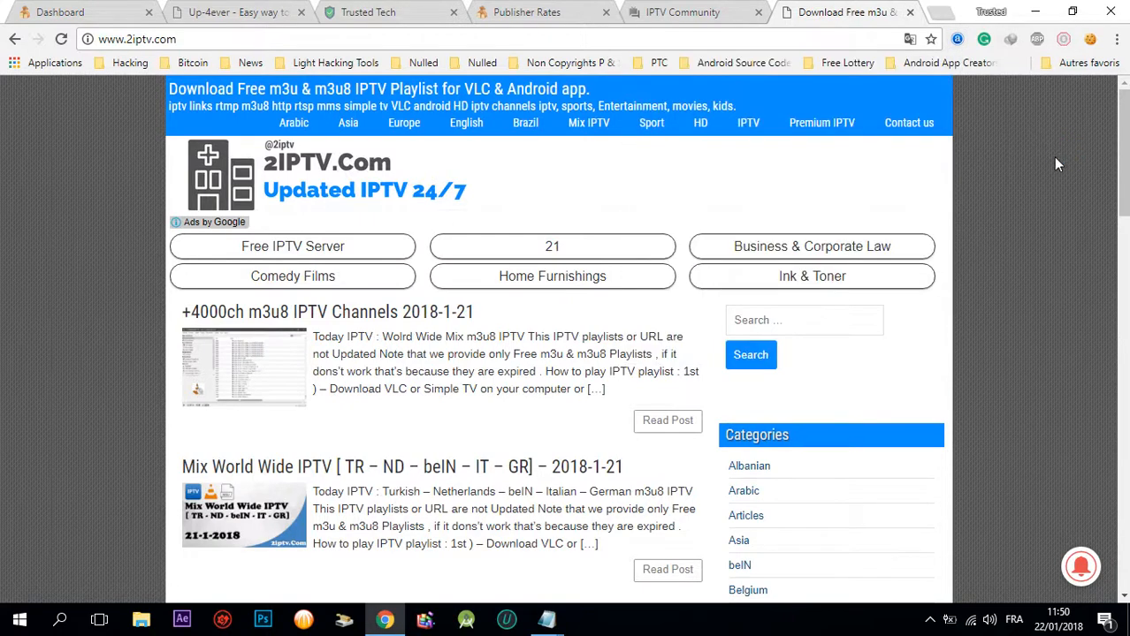
click(848, 10)
text(nulledbb)
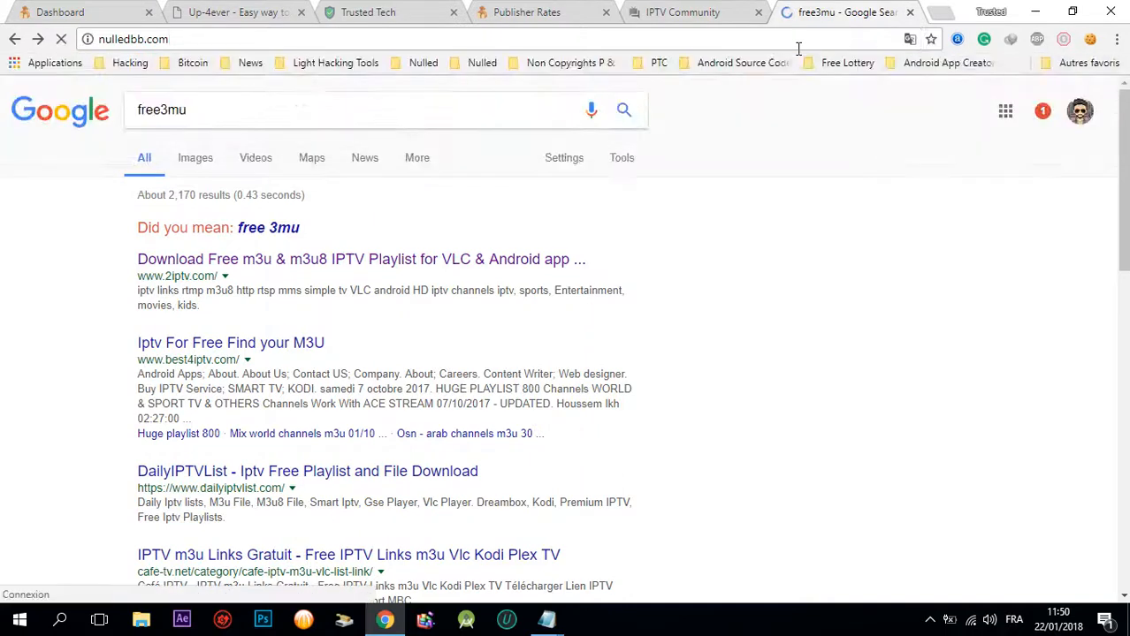
mouse_move(693, 12)
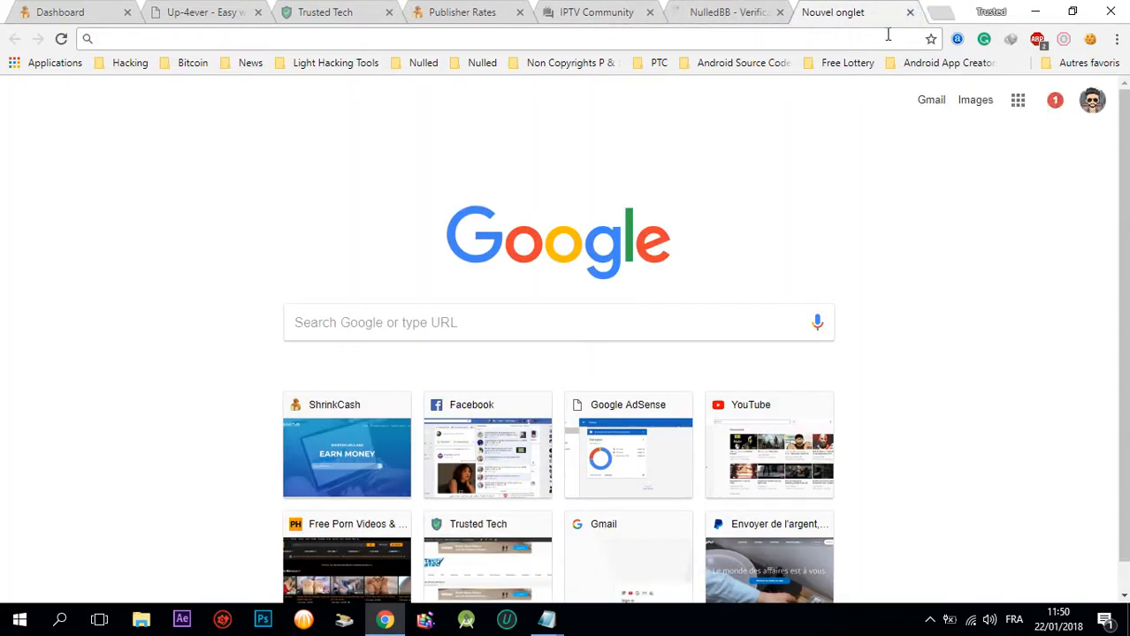
Load the suggested nulled.to address and switch to the NulledBB forum
text(nulled.to)
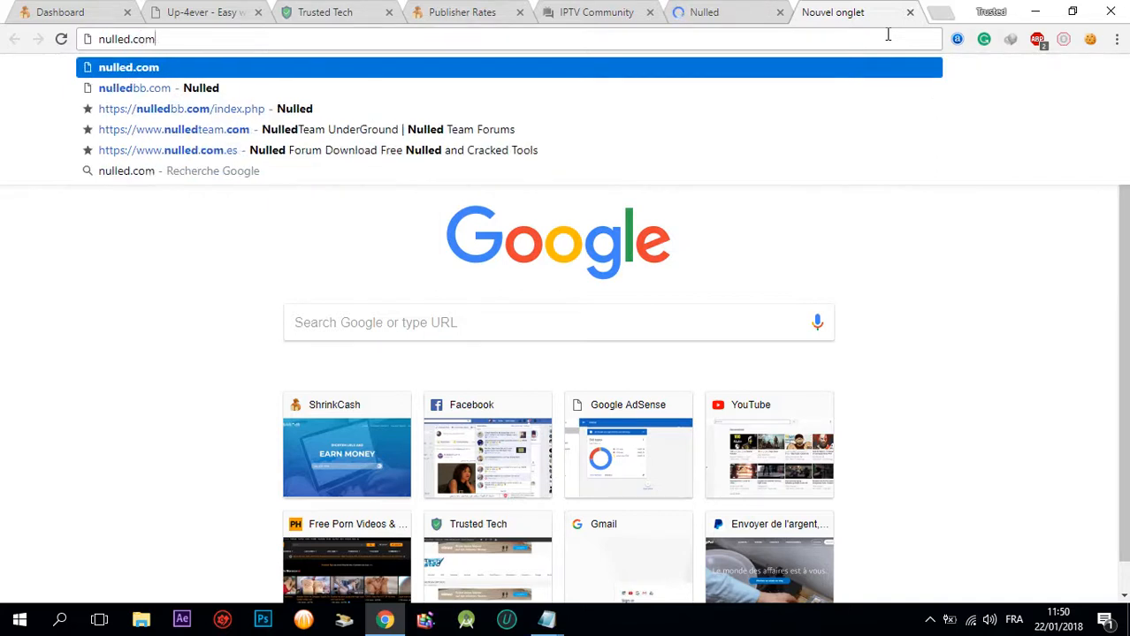
click(168, 148)
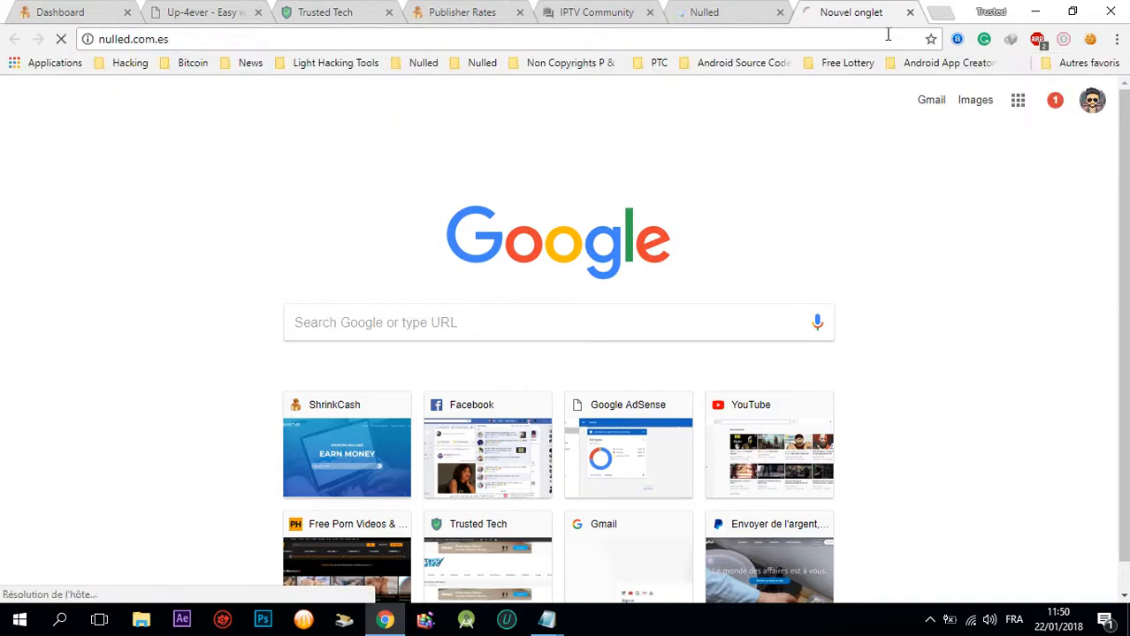
click(700, 13)
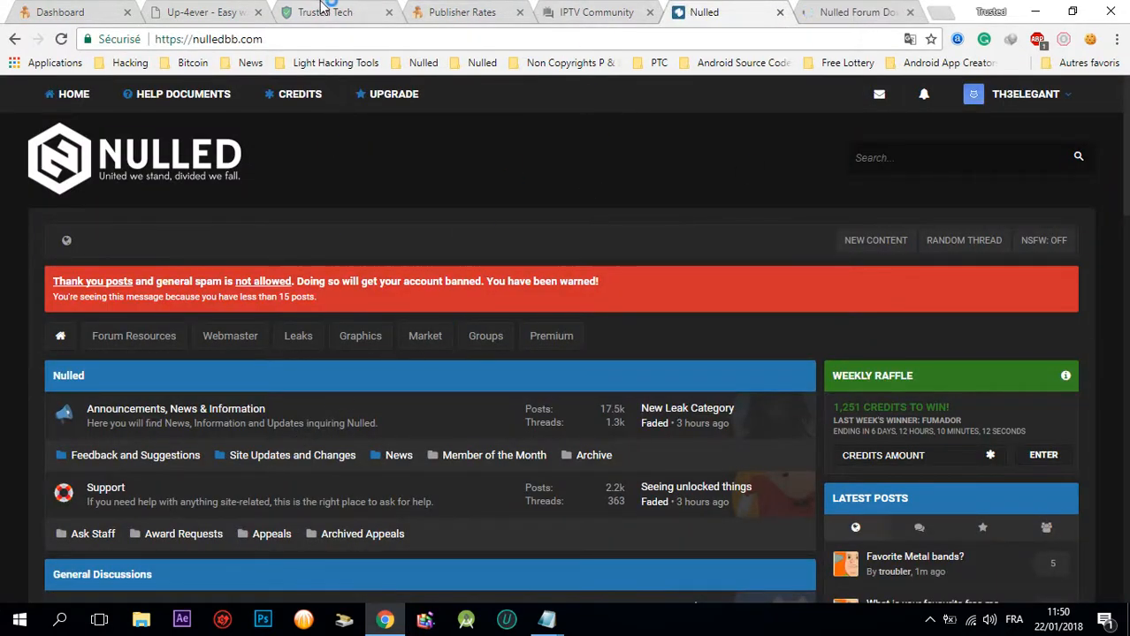
mouse_move(555, 163)
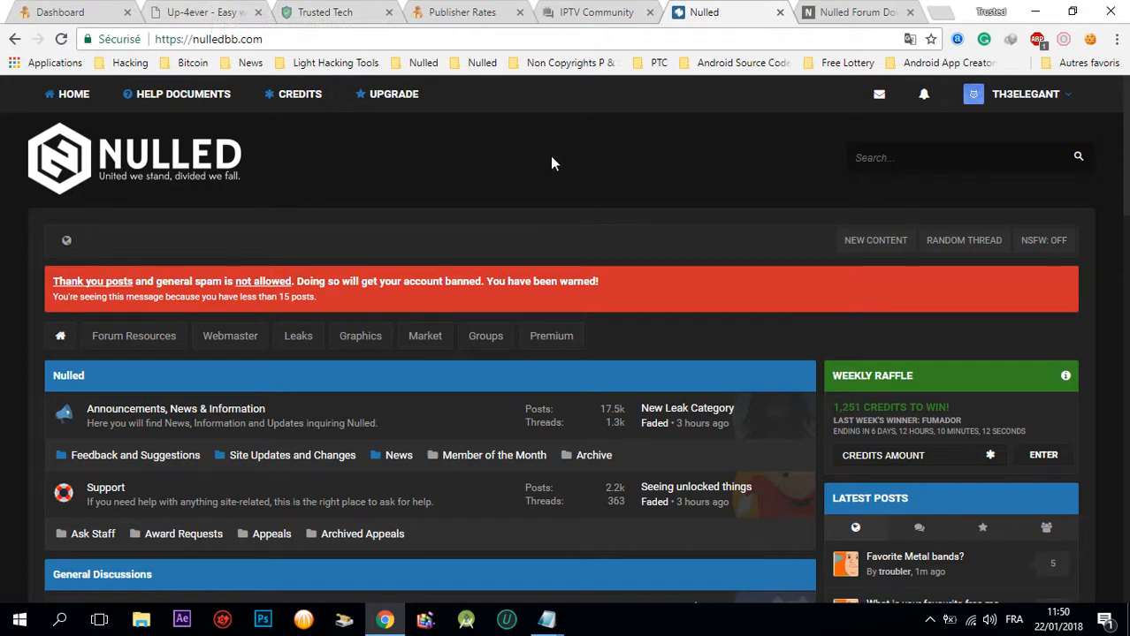
Open NulledBB's Accounts section listing threads such as 200 Netflix accounts
scroll(down, 3)
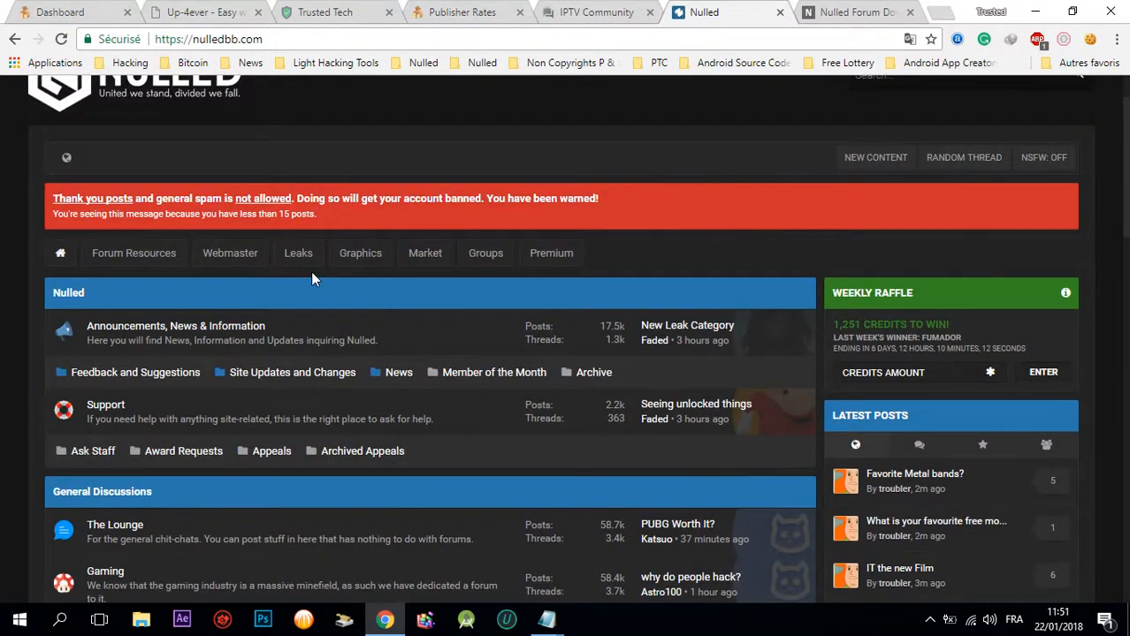
scroll(down, 3)
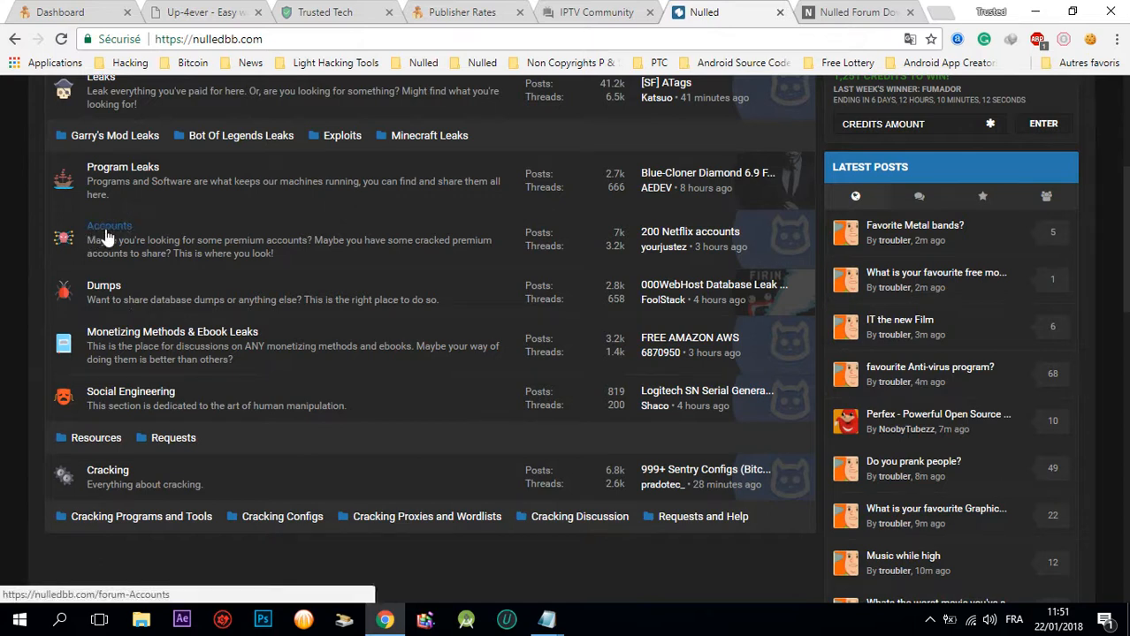
click(109, 226)
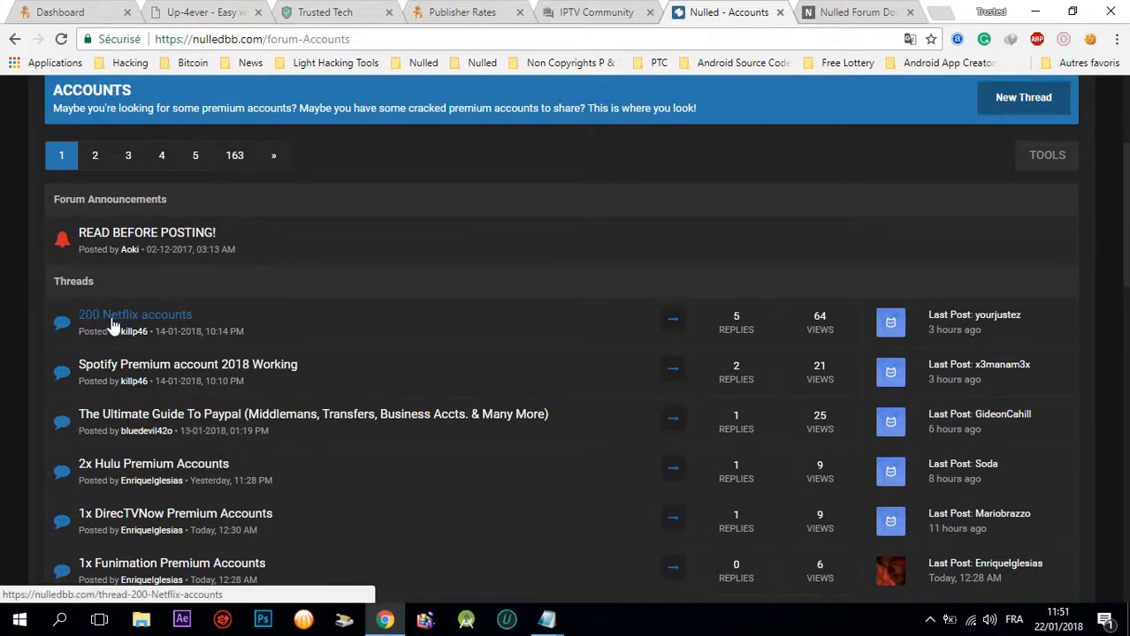
mouse_move(150, 315)
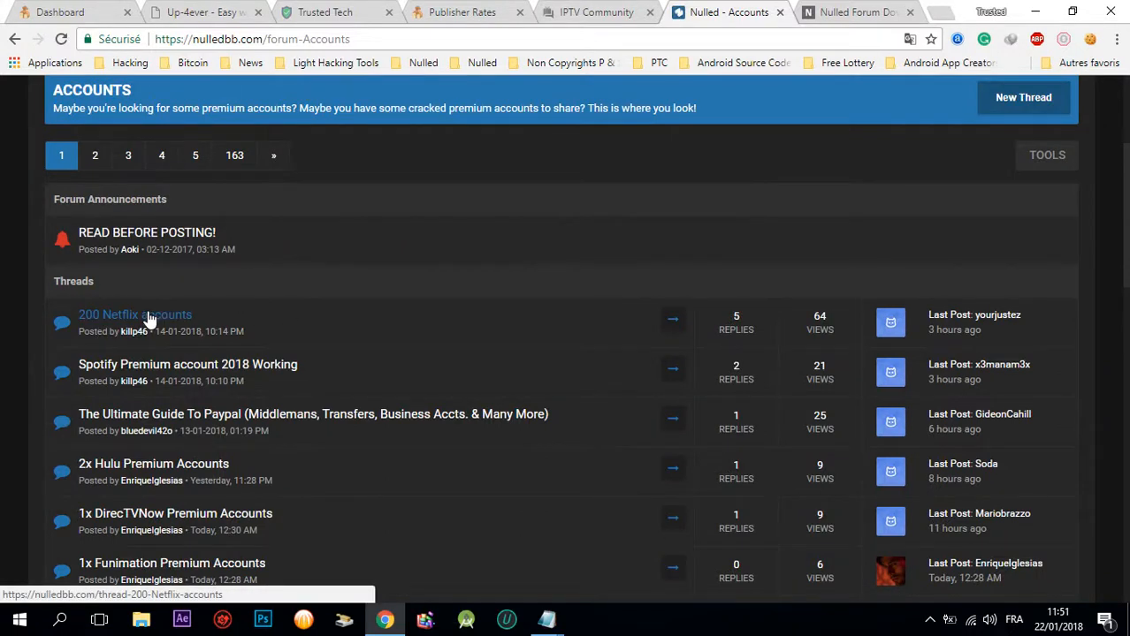
click(135, 314)
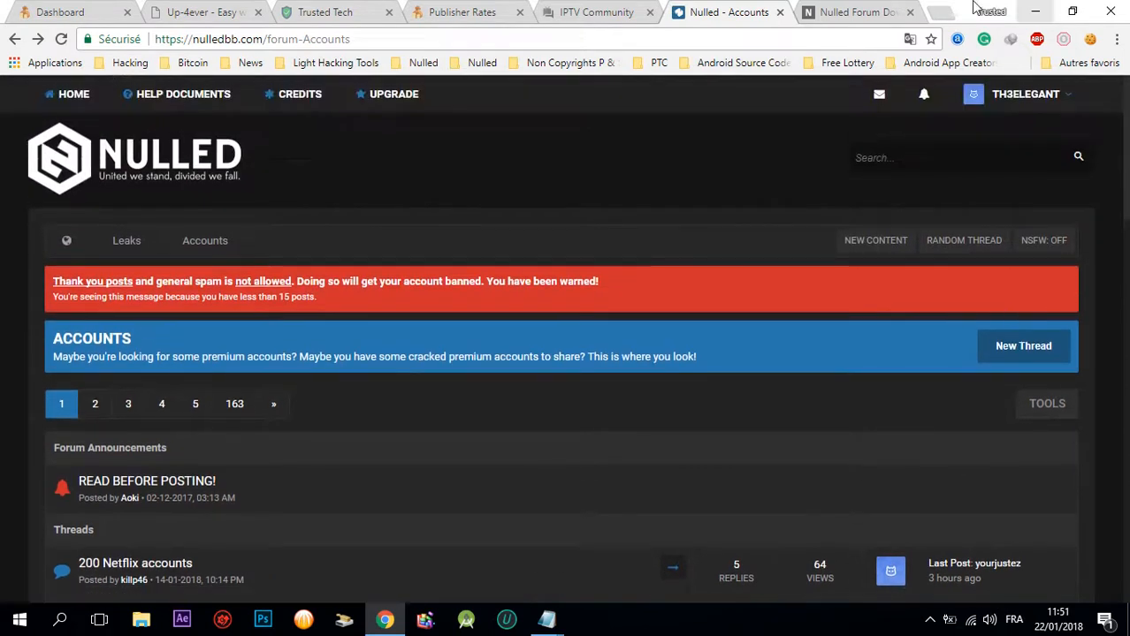
mouse_move(544, 617)
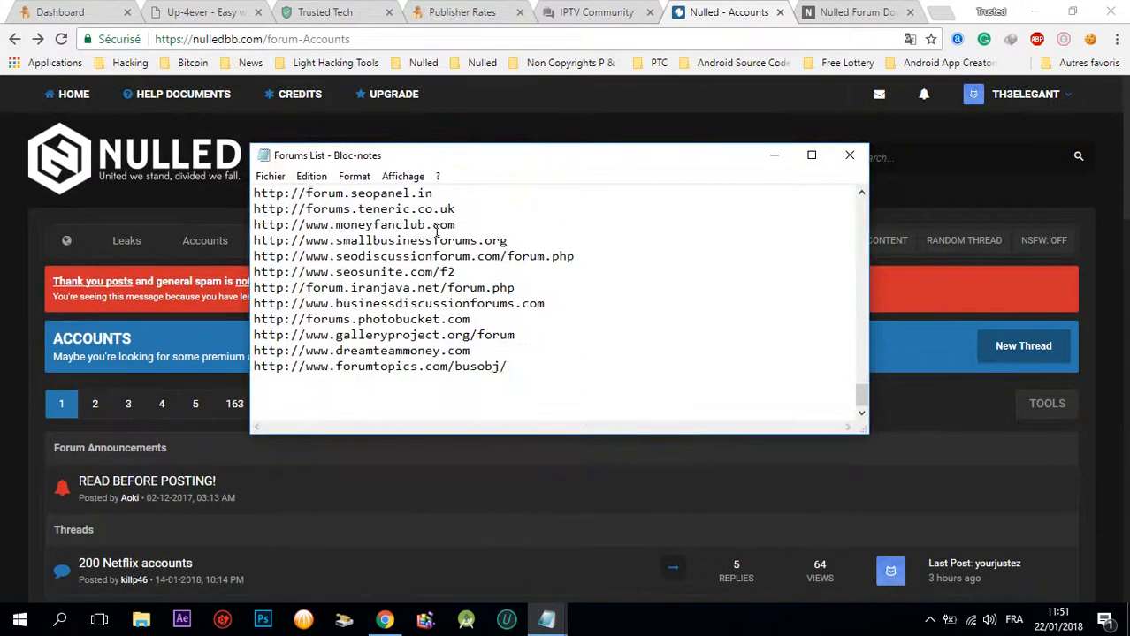
Scroll through the Forums List of forum addresses in Notepad
scroll(down, 3)
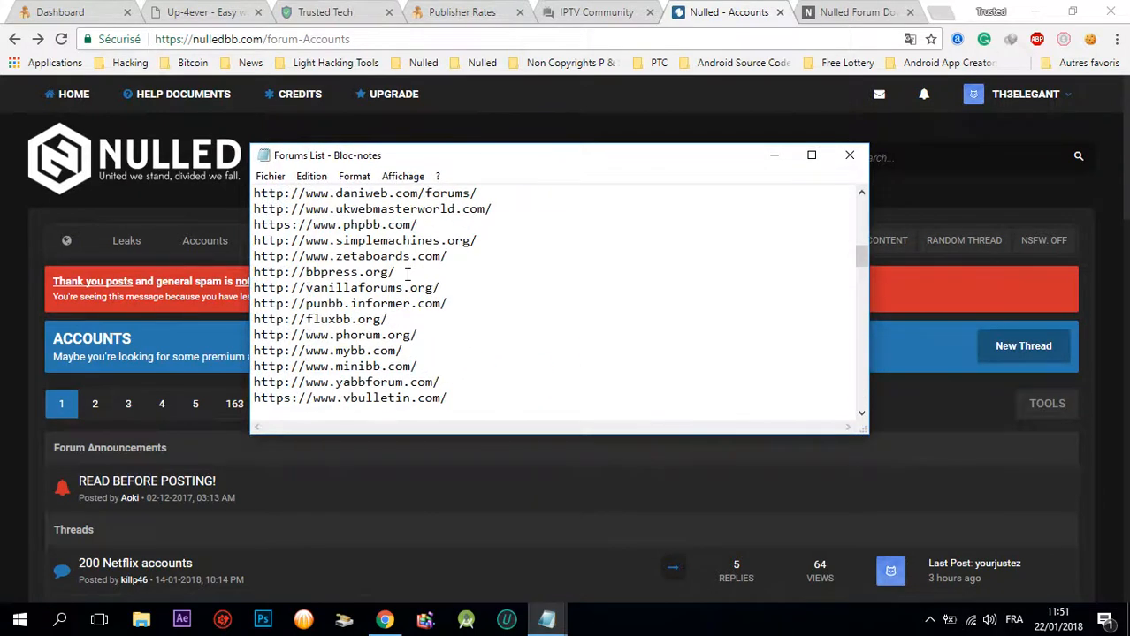
scroll(down, 3)
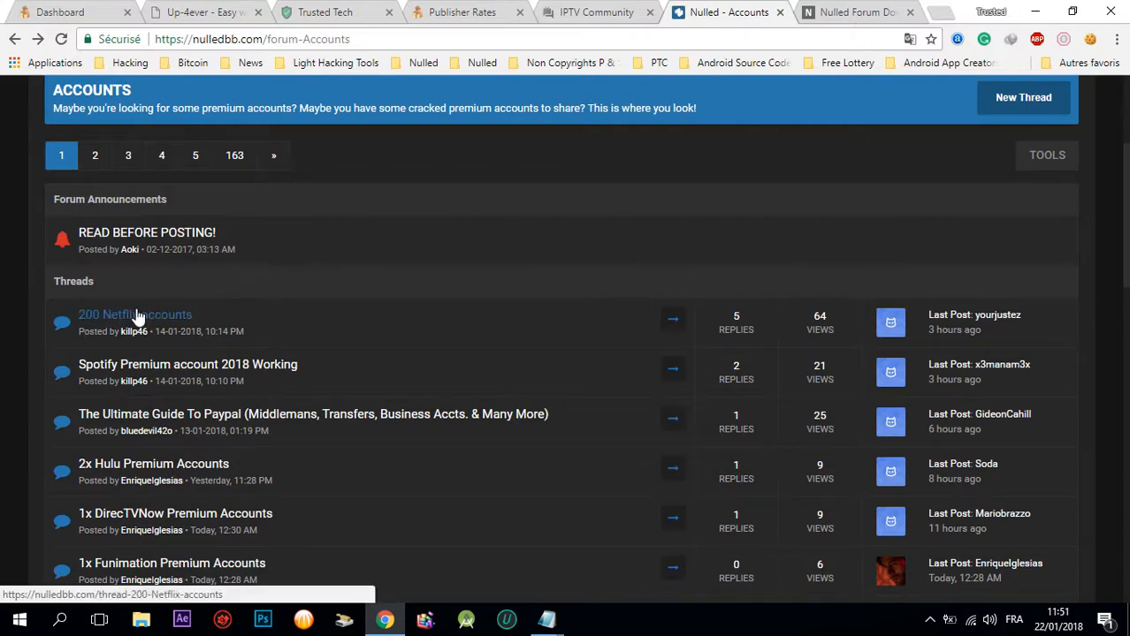
mouse_move(310, 265)
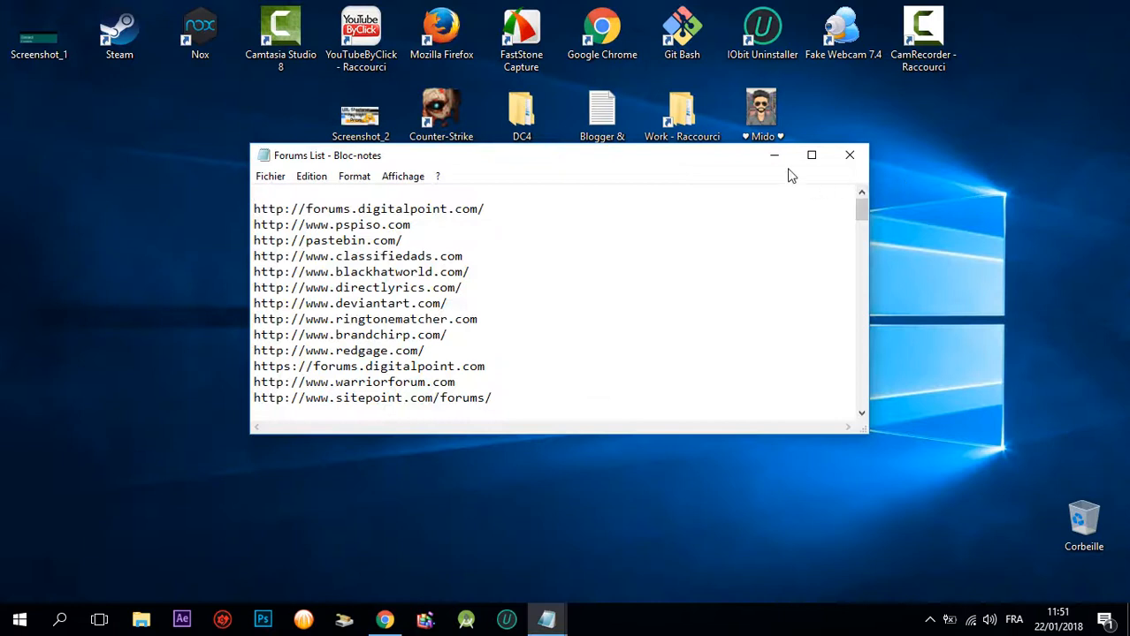
Create a desktop text file named netflix Avccounts and open it in Notepad
click(848, 155)
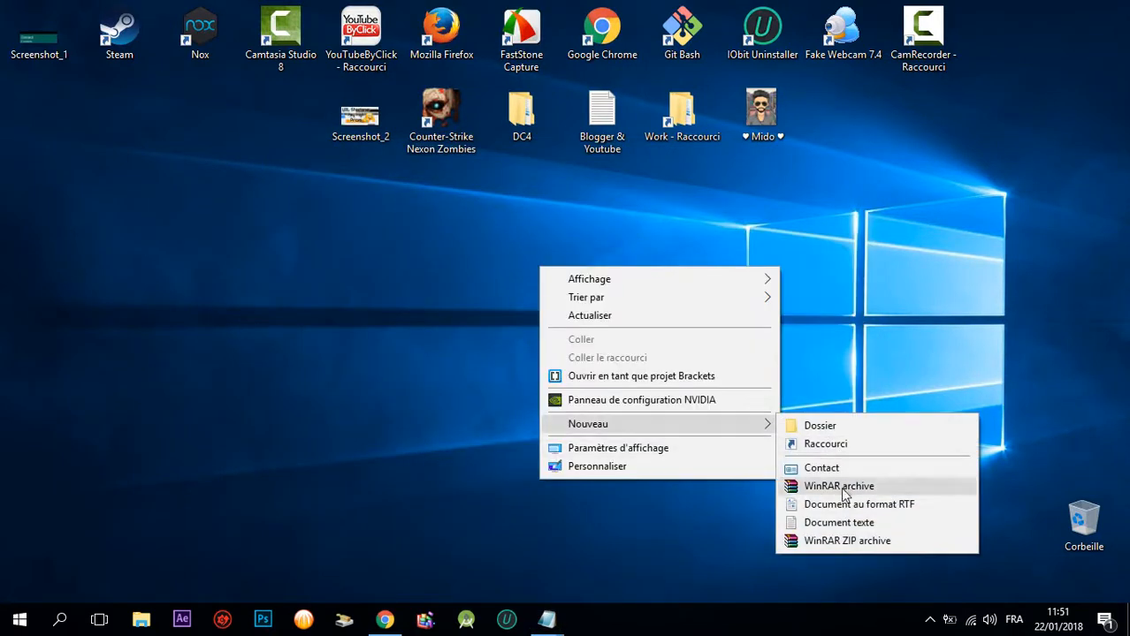
click(838, 523)
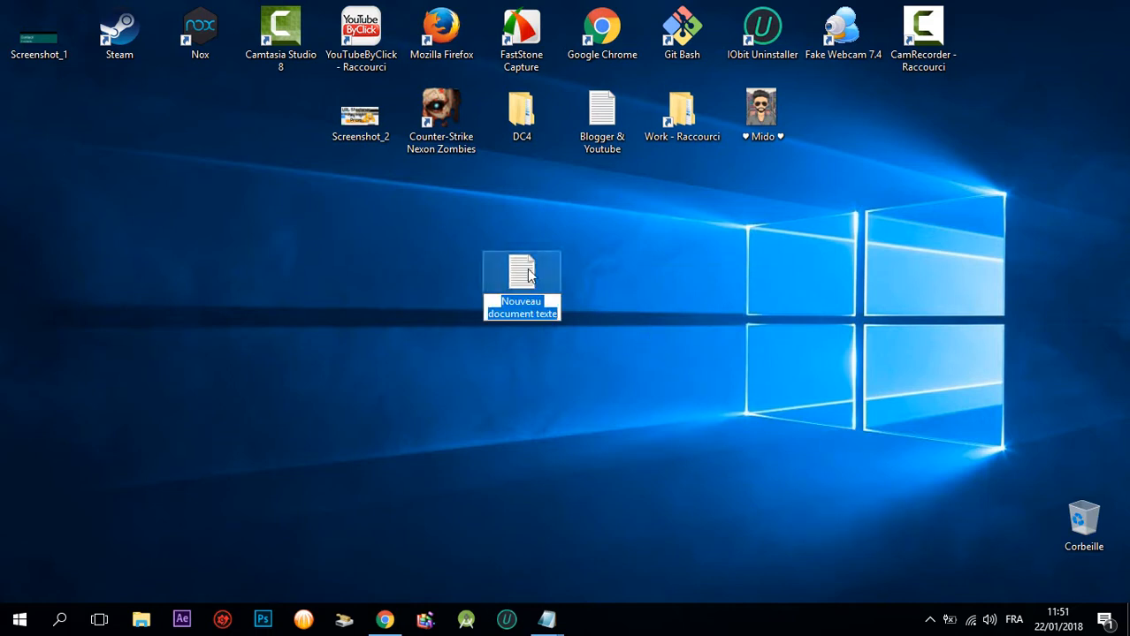
text(netflix Avccounts)
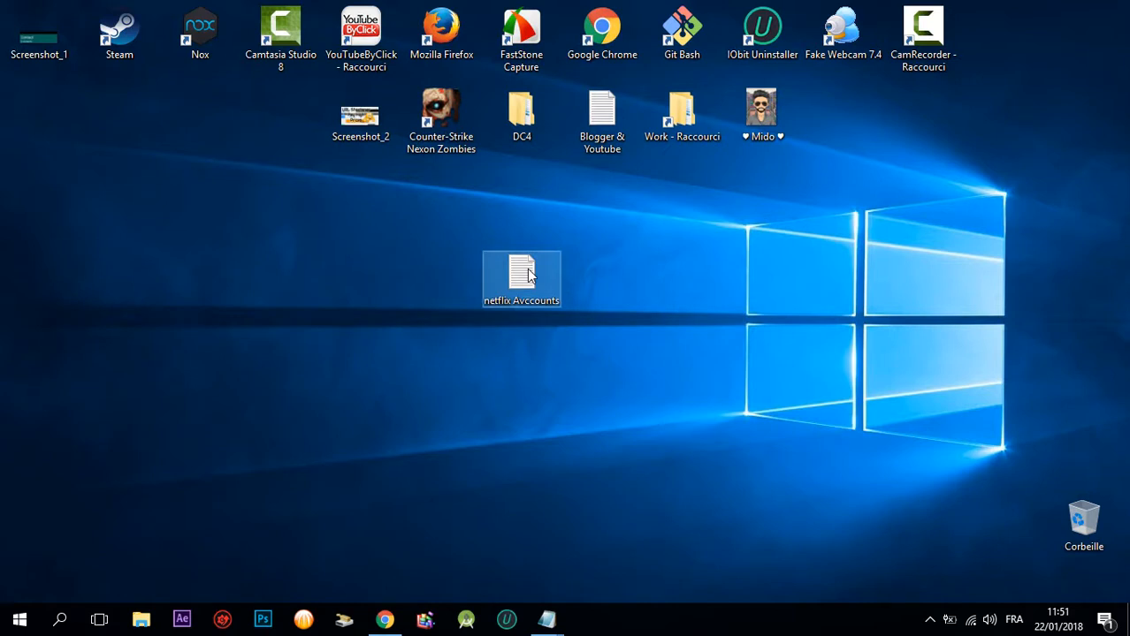
double_click(520, 268)
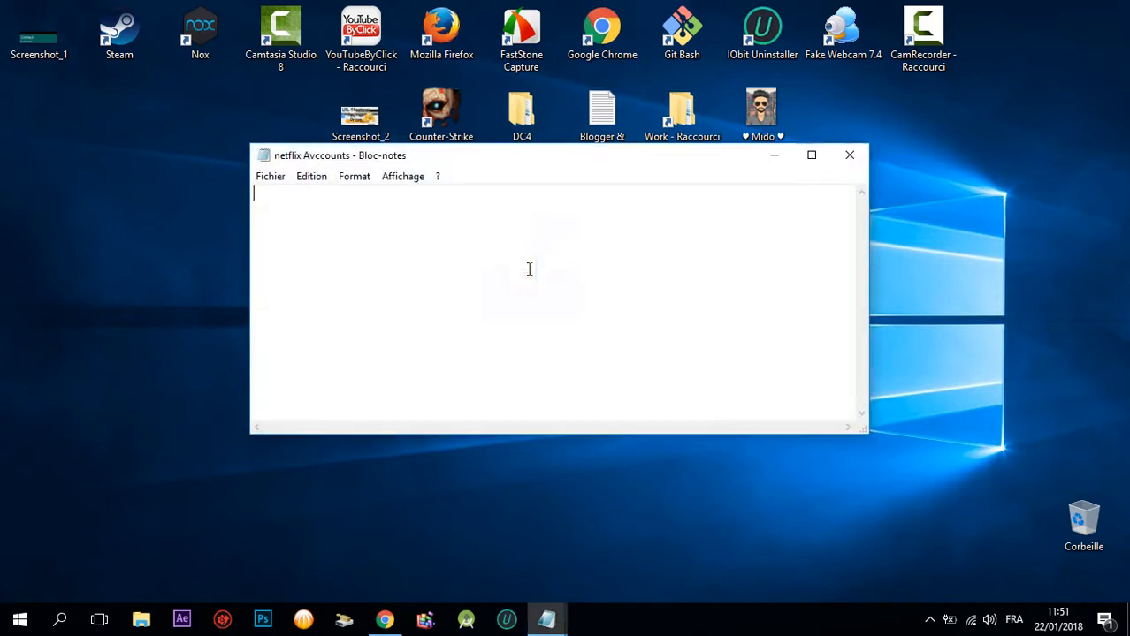
Enter test text in the new file, then switch back to the NulledBB accounts forum
text(jklqhdklqsdqsdhqsdqs)
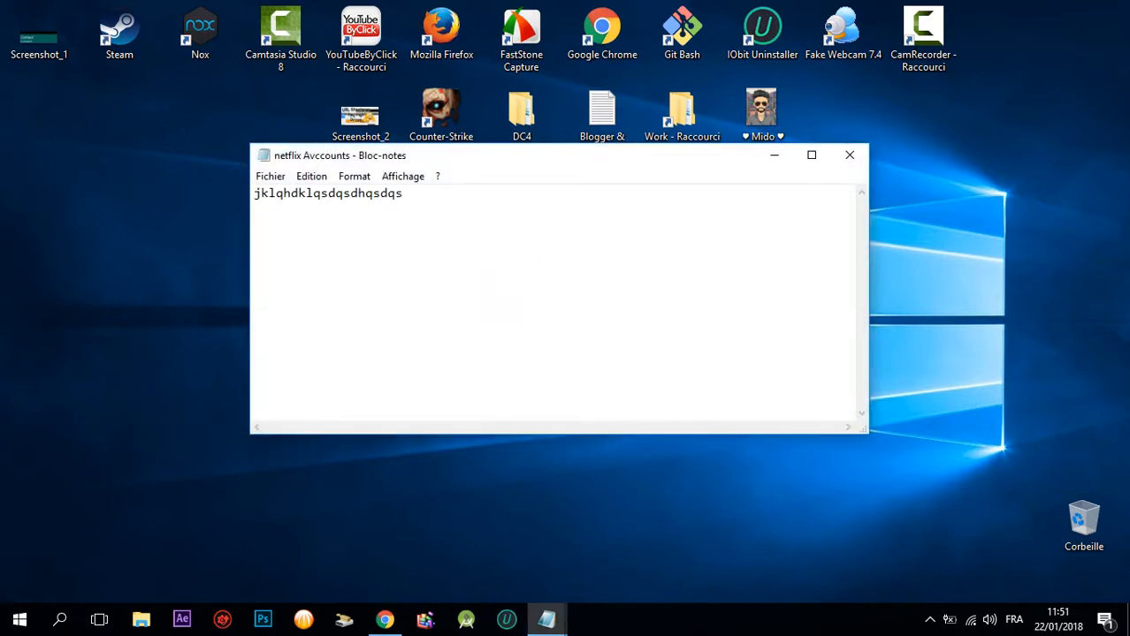
text(qjshkjsqhdjkqsh kjdhqkdhqjkhd)
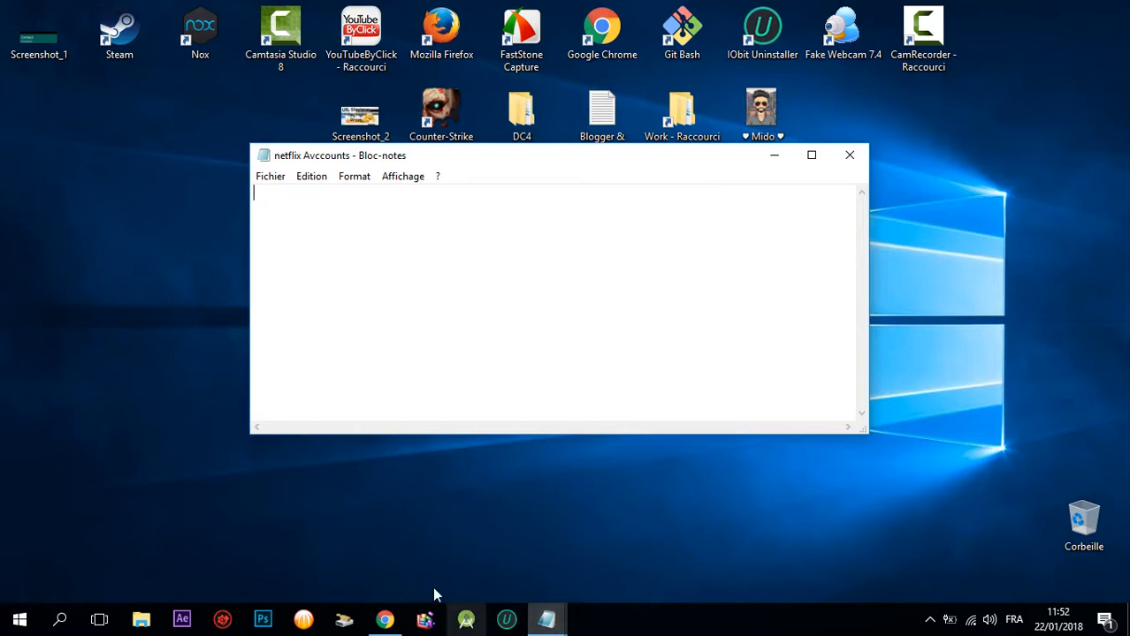
click(386, 619)
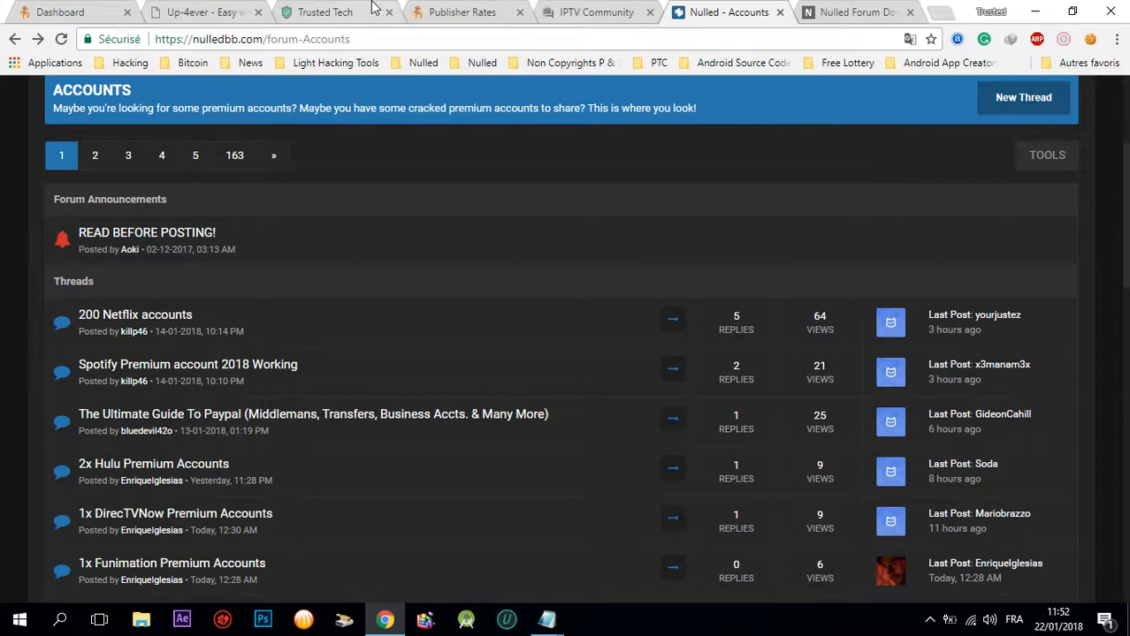
Review the Nulled forum index and Up-4ever account page, then move on toward YouTube
click(203, 13)
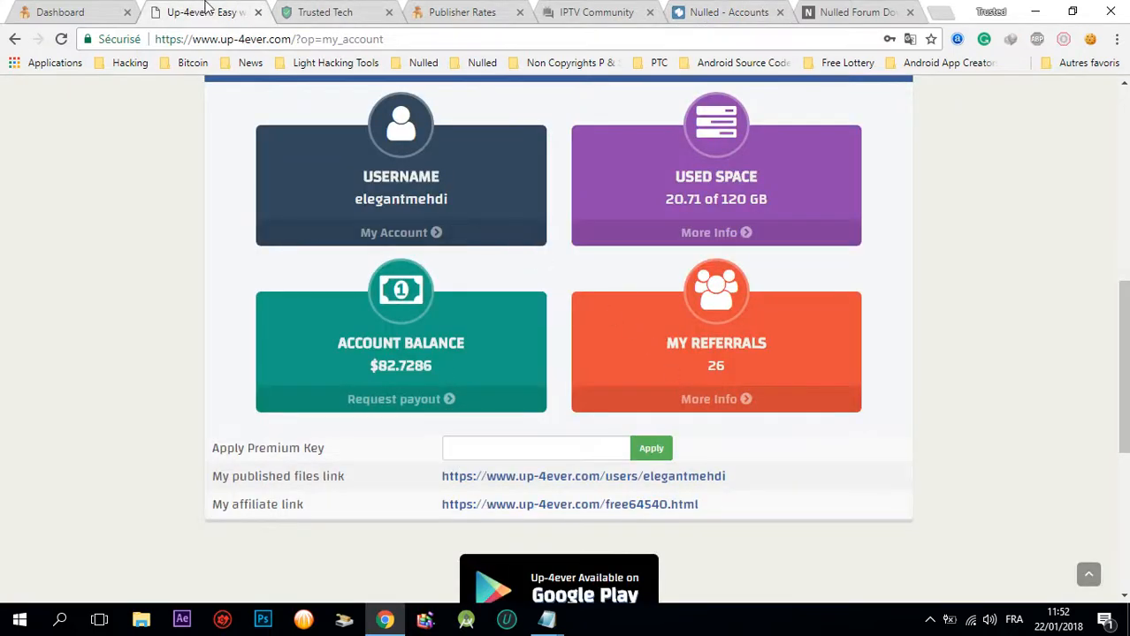
click(60, 12)
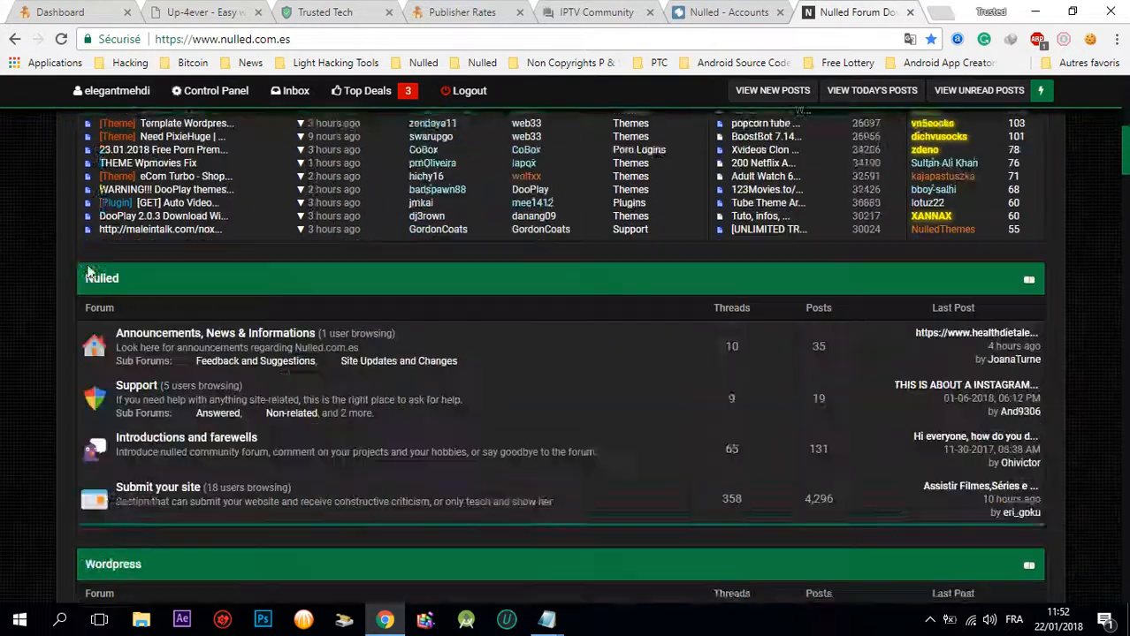
scroll(down, 3)
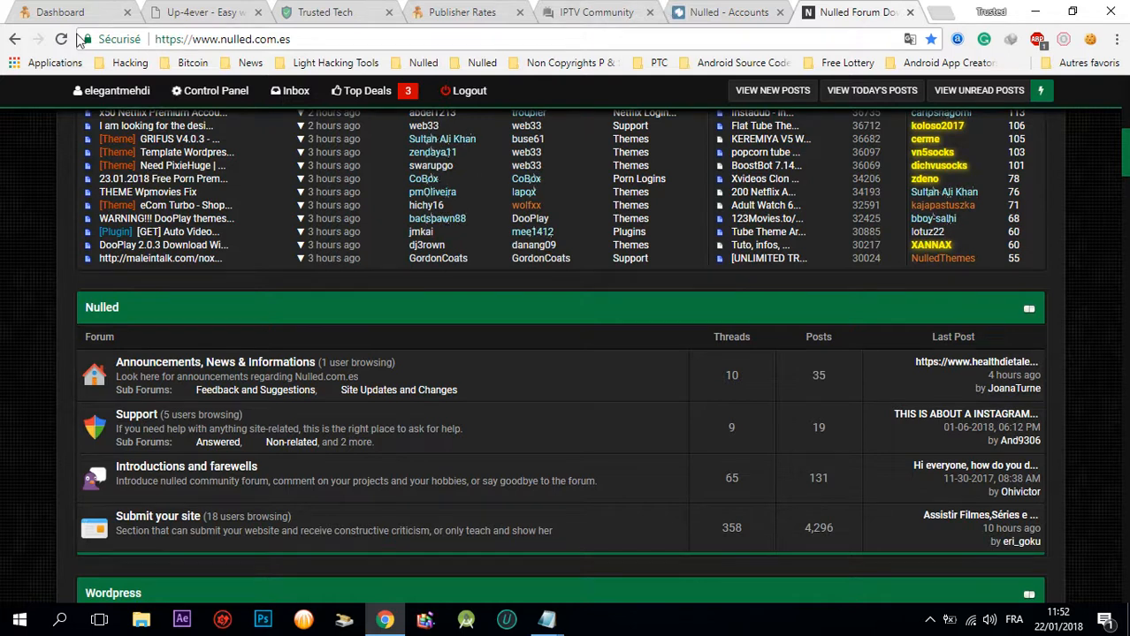
click(198, 11)
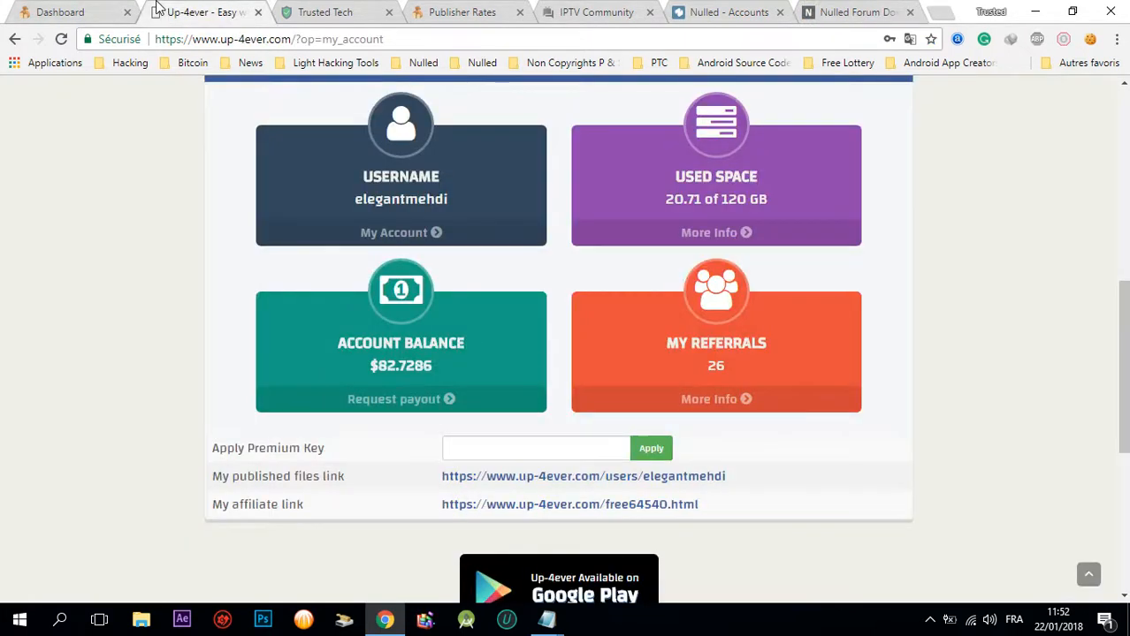
mouse_move(509, 334)
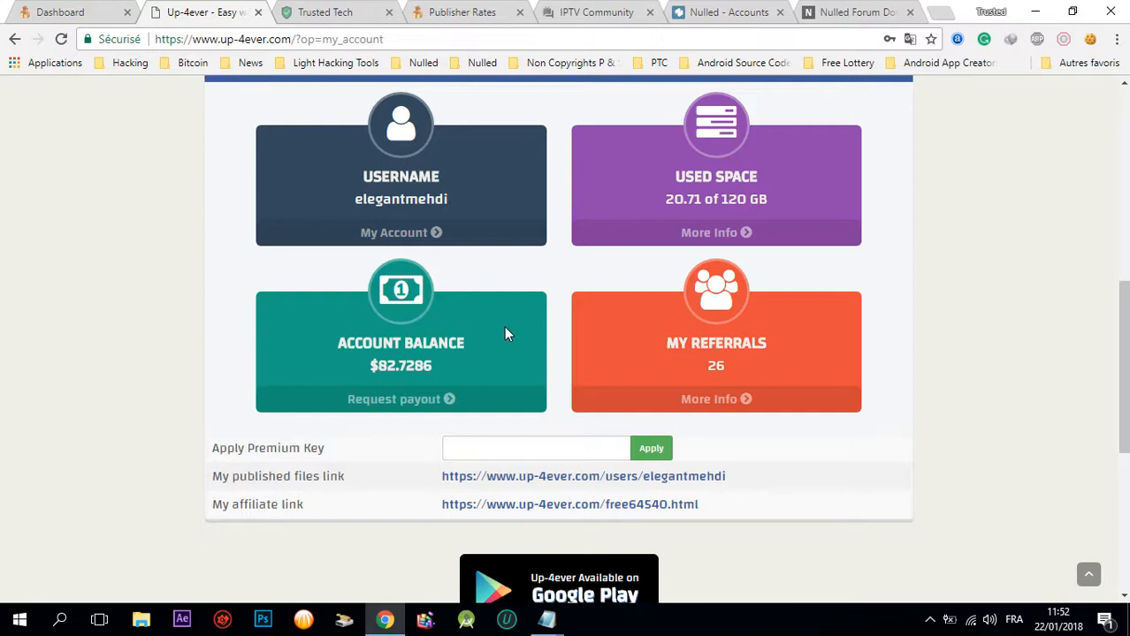
click(862, 10)
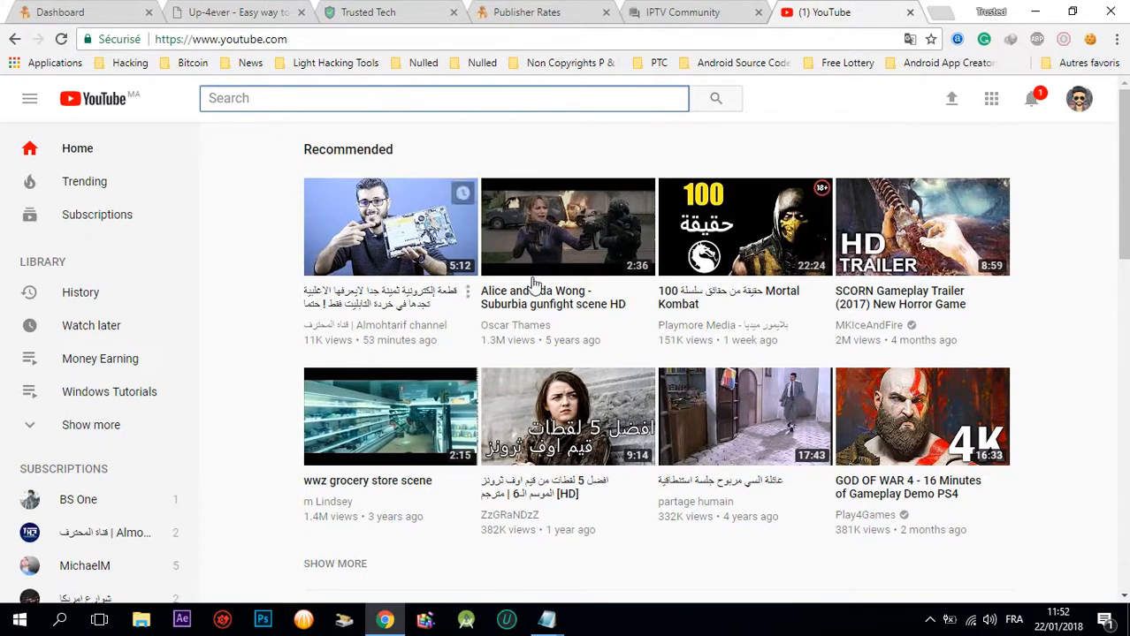
scroll(down, 3)
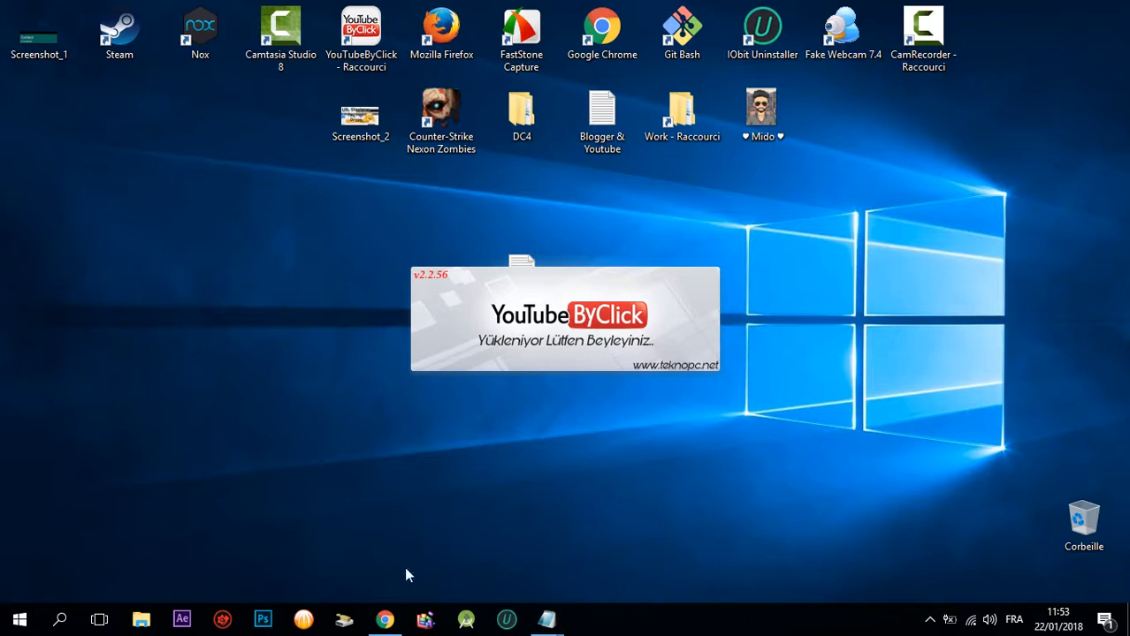
click(398, 619)
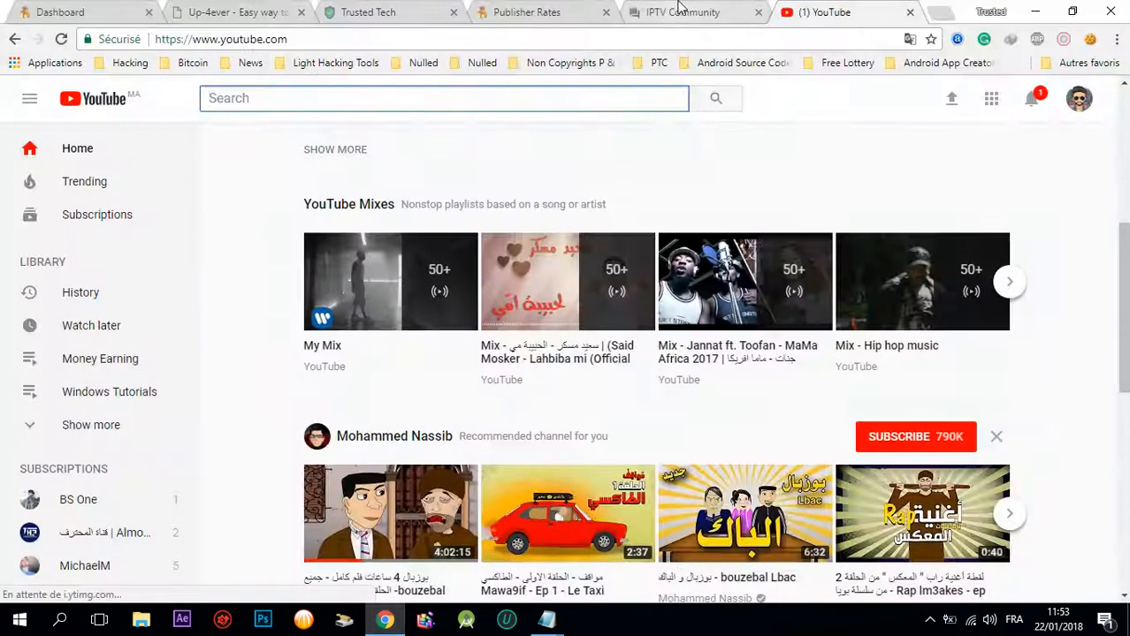
click(678, 11)
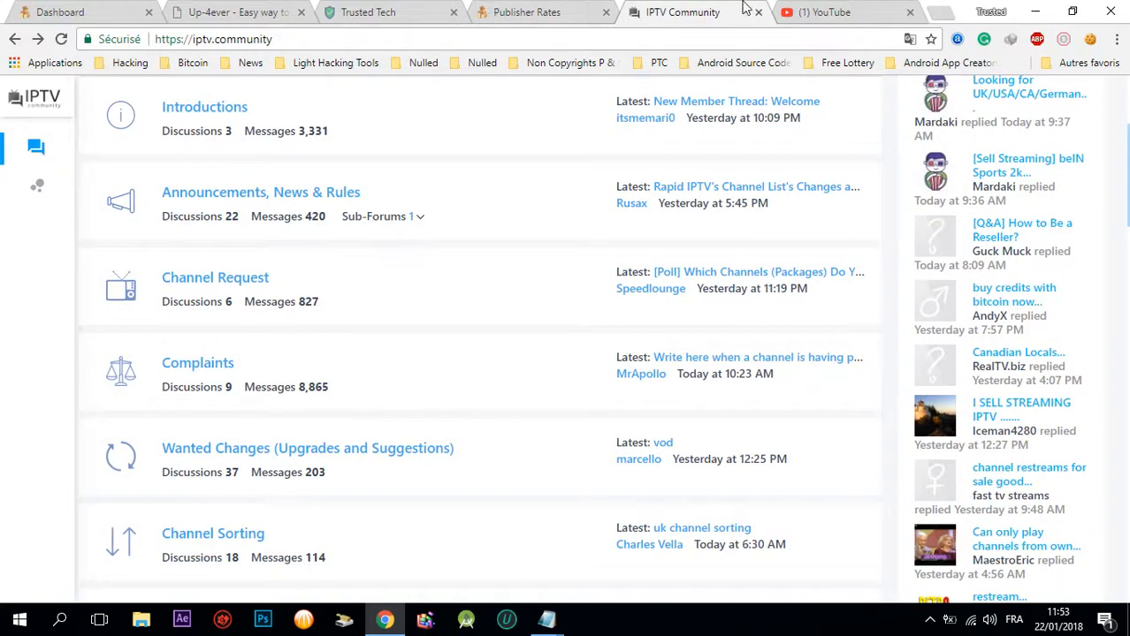
click(831, 13)
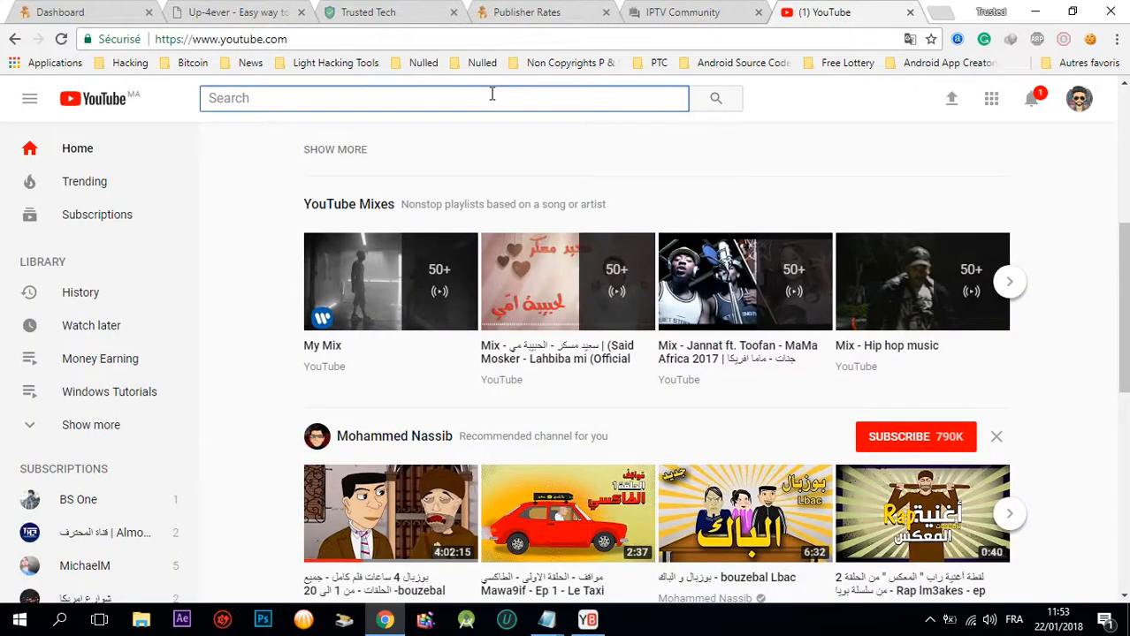
Search YouTube for 'best songs of akon', then return to the IPTV Community tab
text(best songs of)
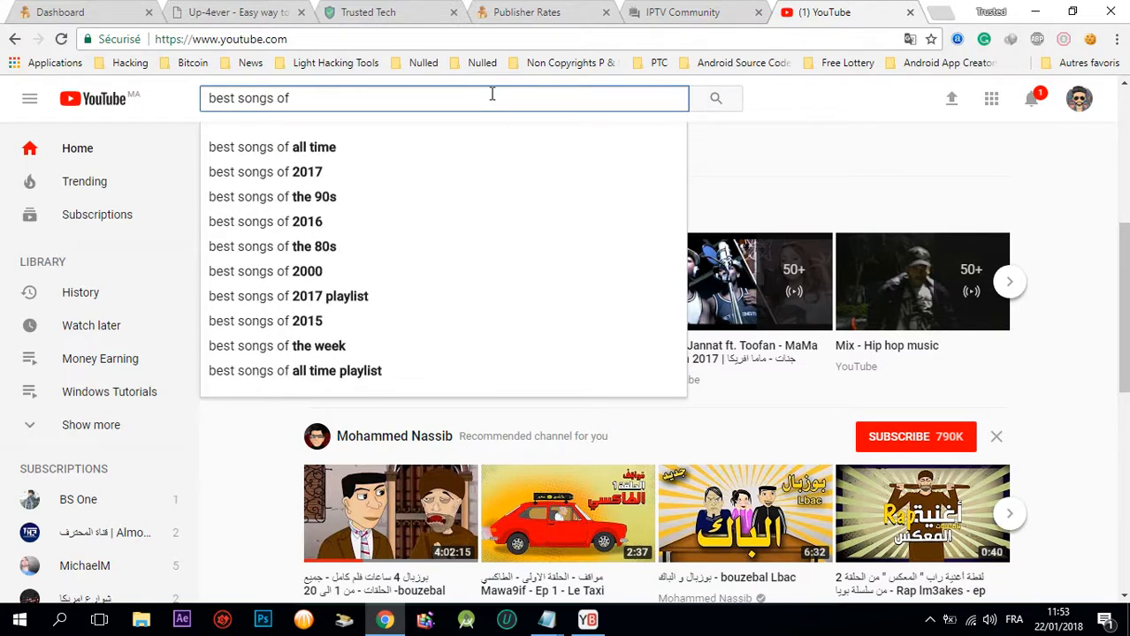
text(akon)
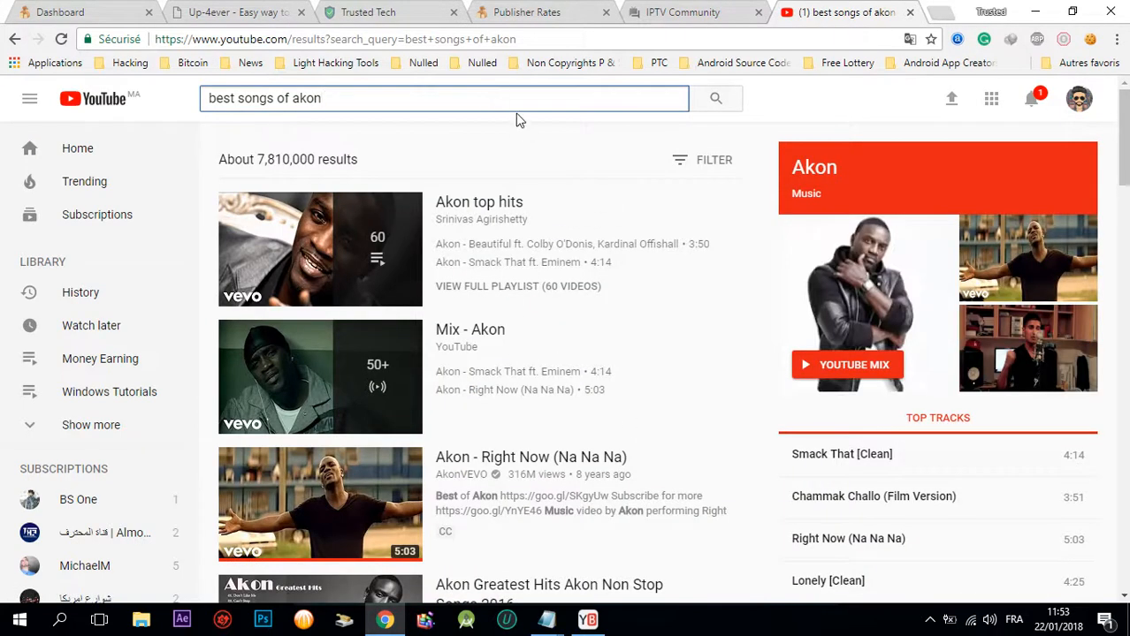
mouse_move(484, 619)
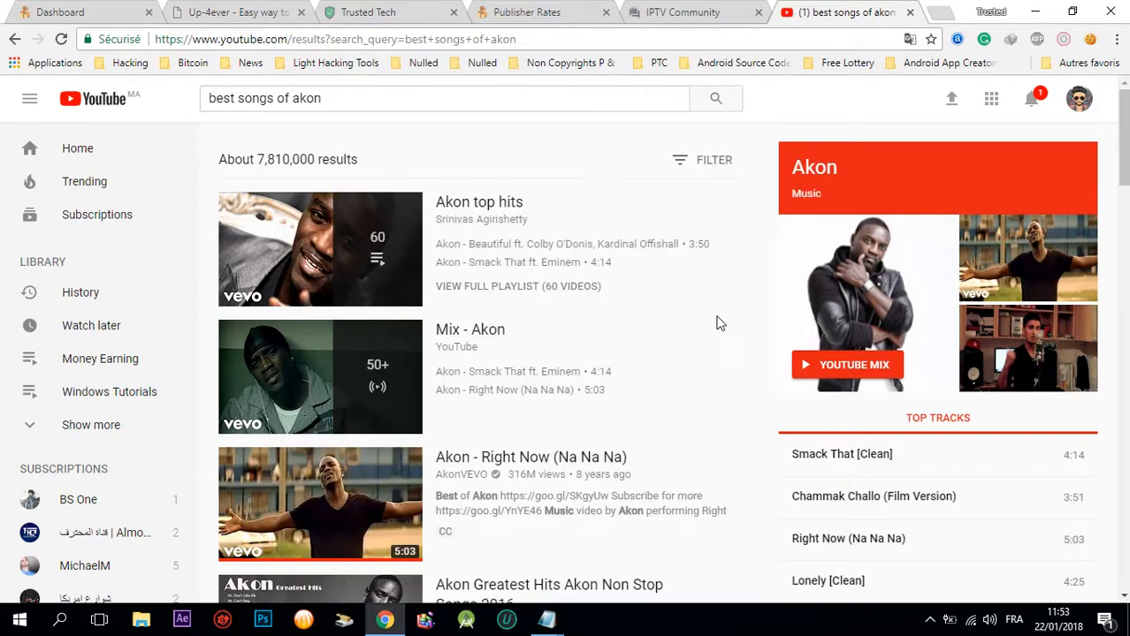
mouse_move(732, 311)
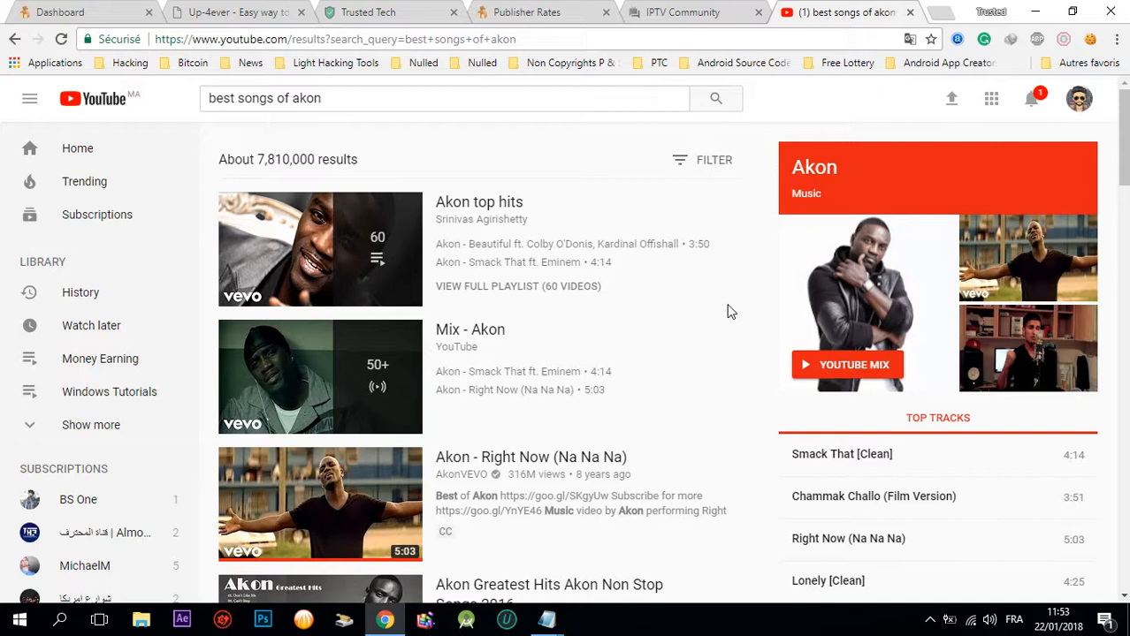
mouse_move(598, 7)
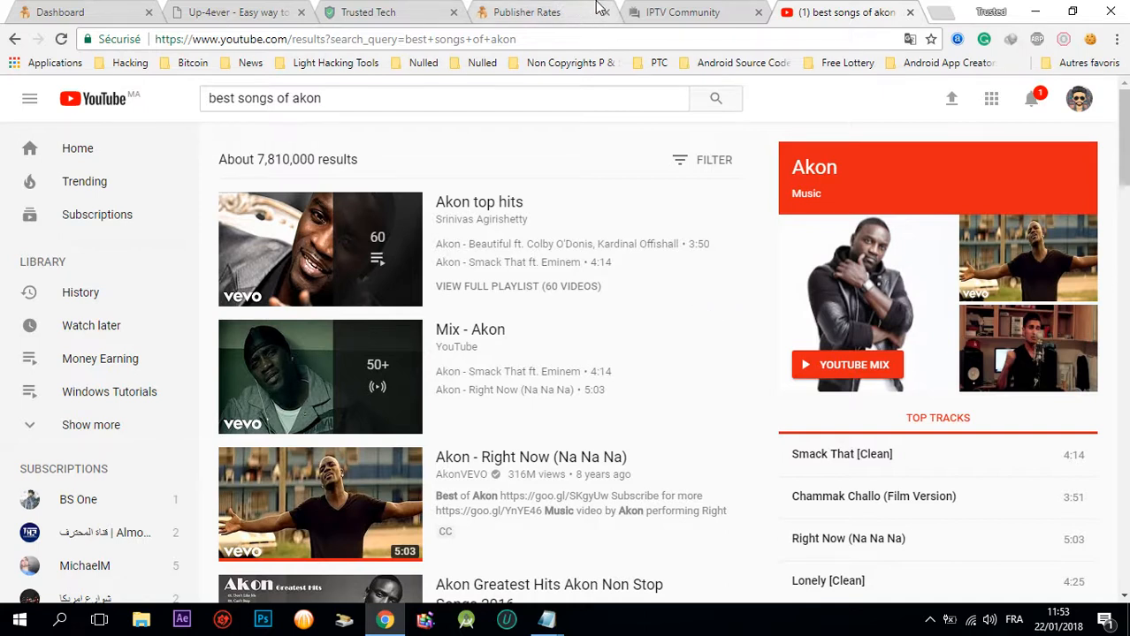
click(682, 13)
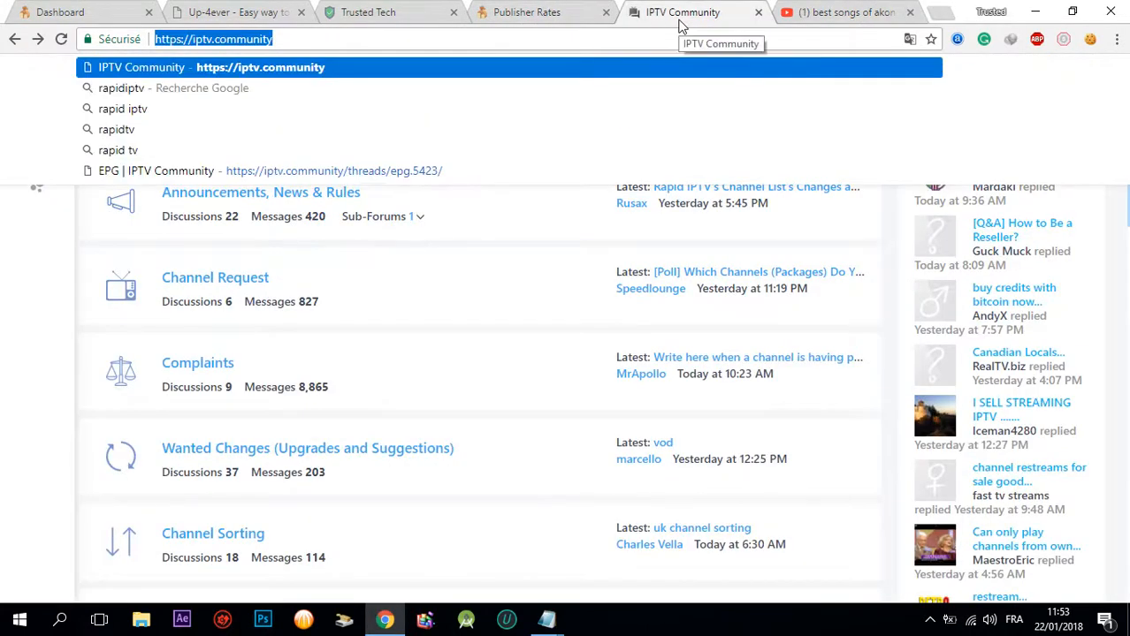
Enter 'music forum' in the IPTV Community tab's address bar
text(music foru)
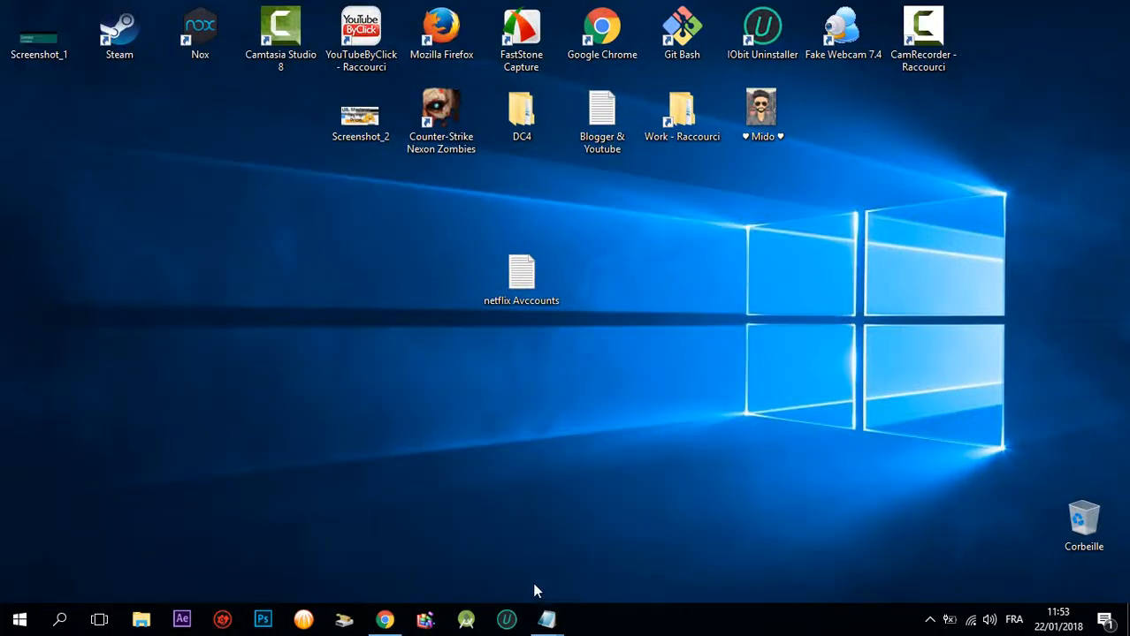
mouse_move(546, 619)
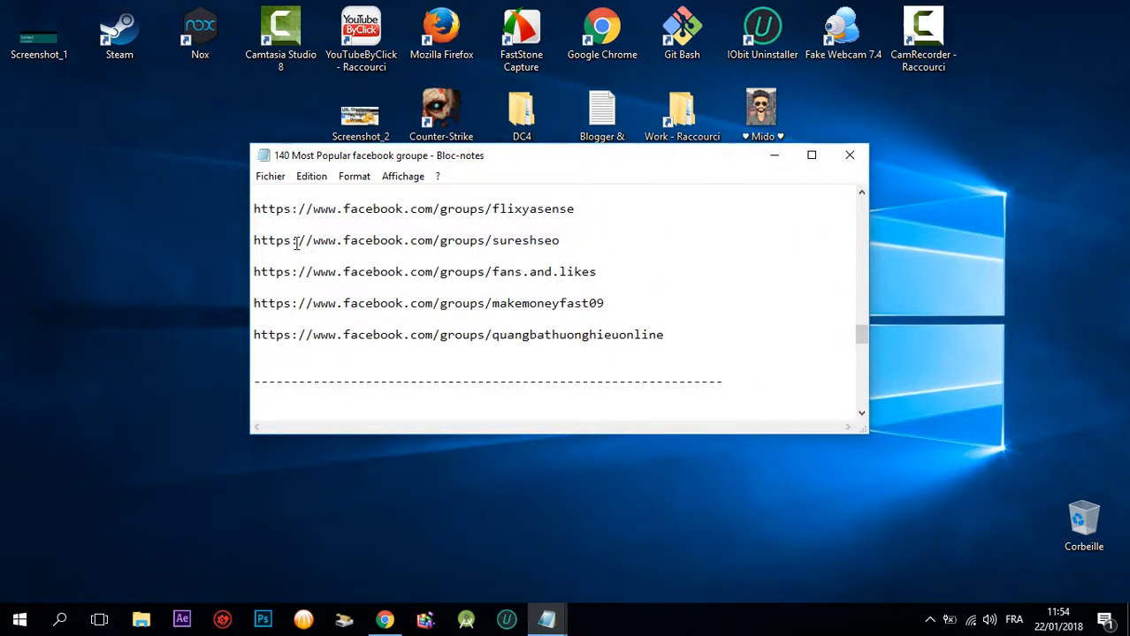
Scroll the Facebook groups list to the Dating section and close the Music Banter tab
scroll(down, 3)
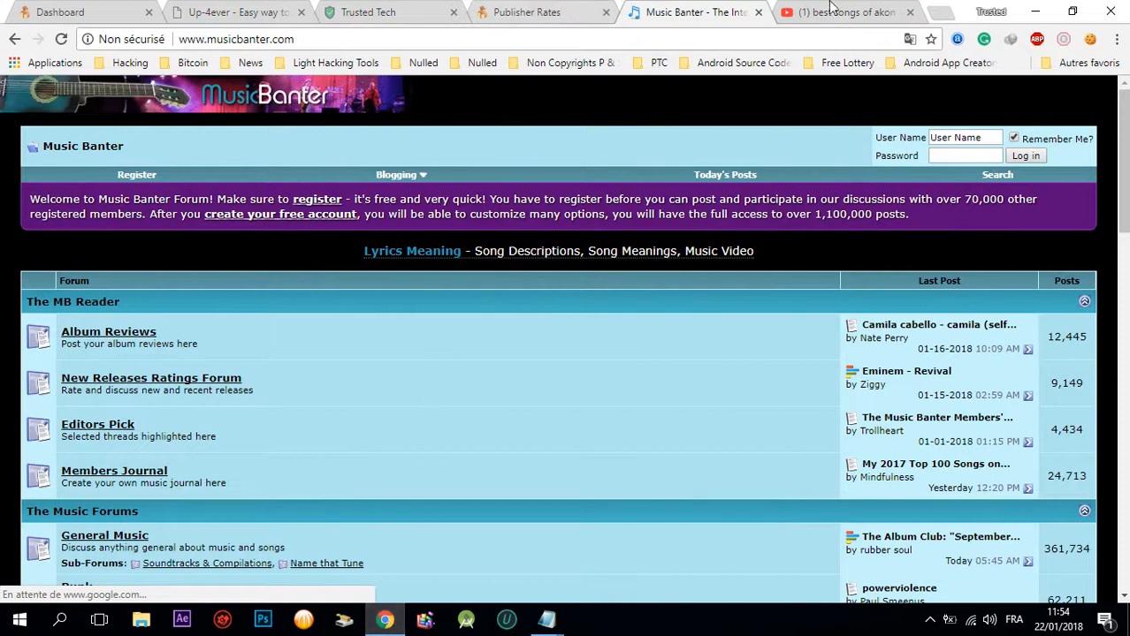
click(845, 12)
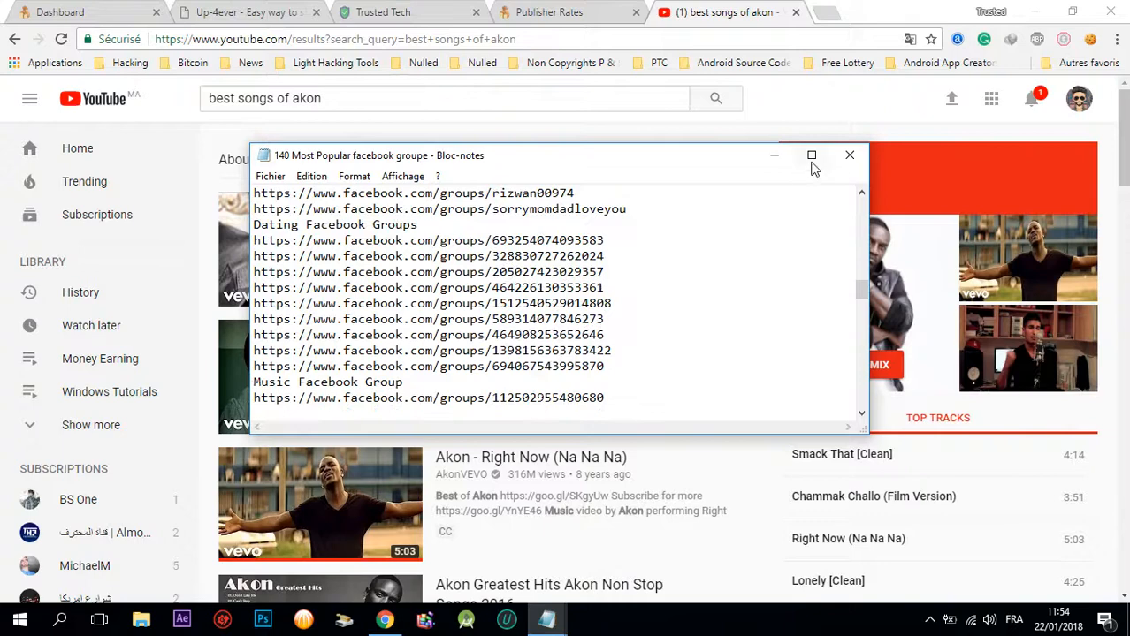
Maximize the Facebook groups list in Notepad and scroll through its group links
click(810, 155)
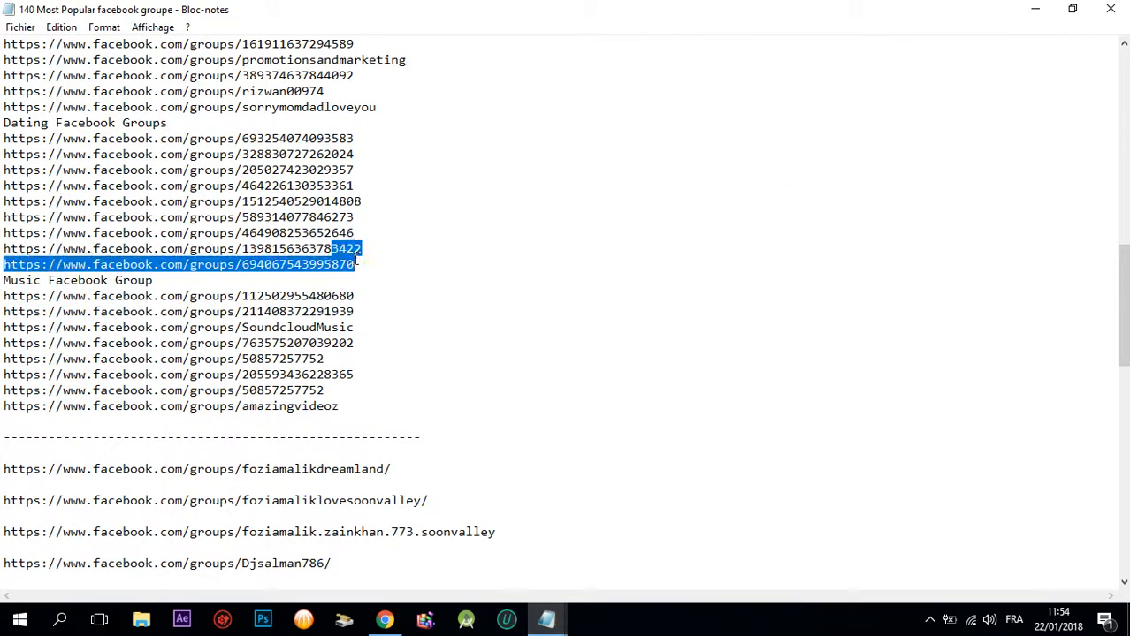
click(94, 186)
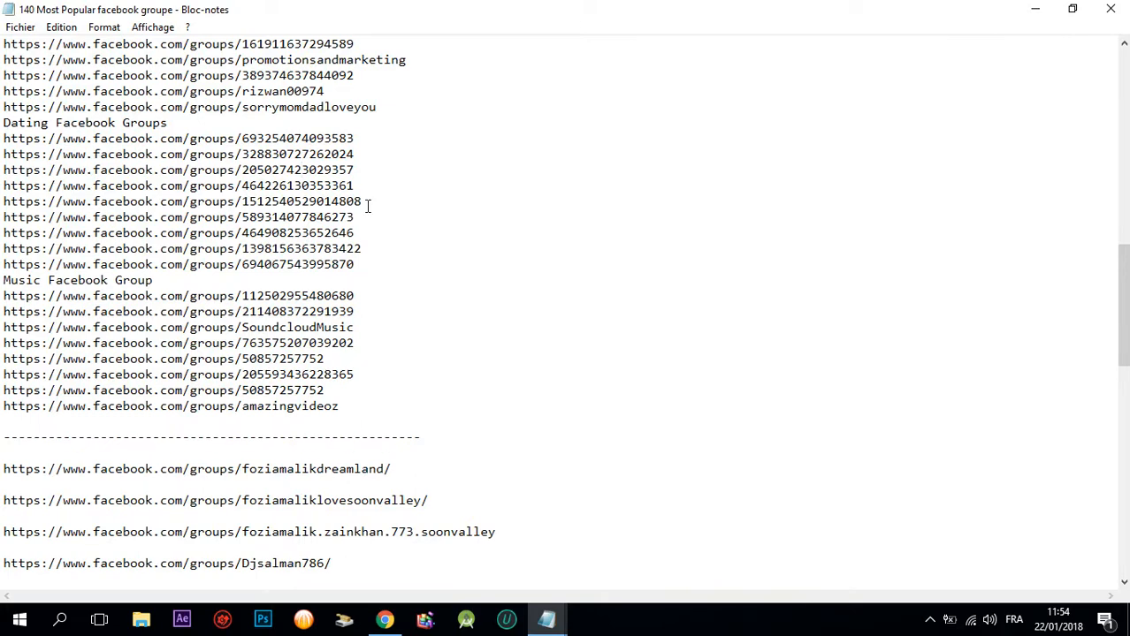
scroll(up, 3)
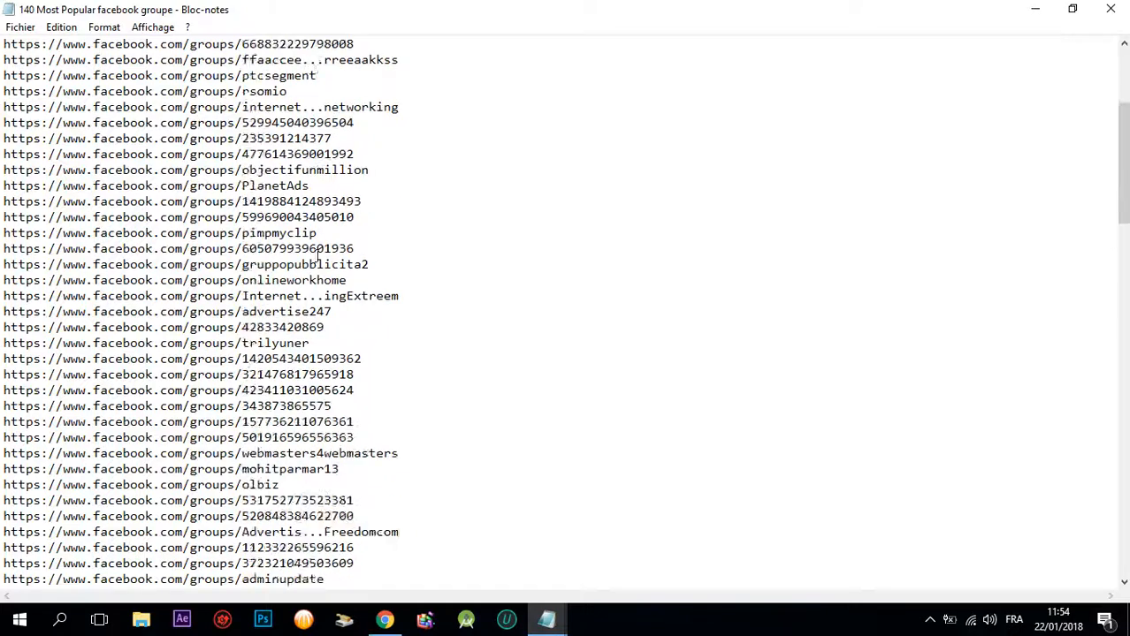
scroll(down, 3)
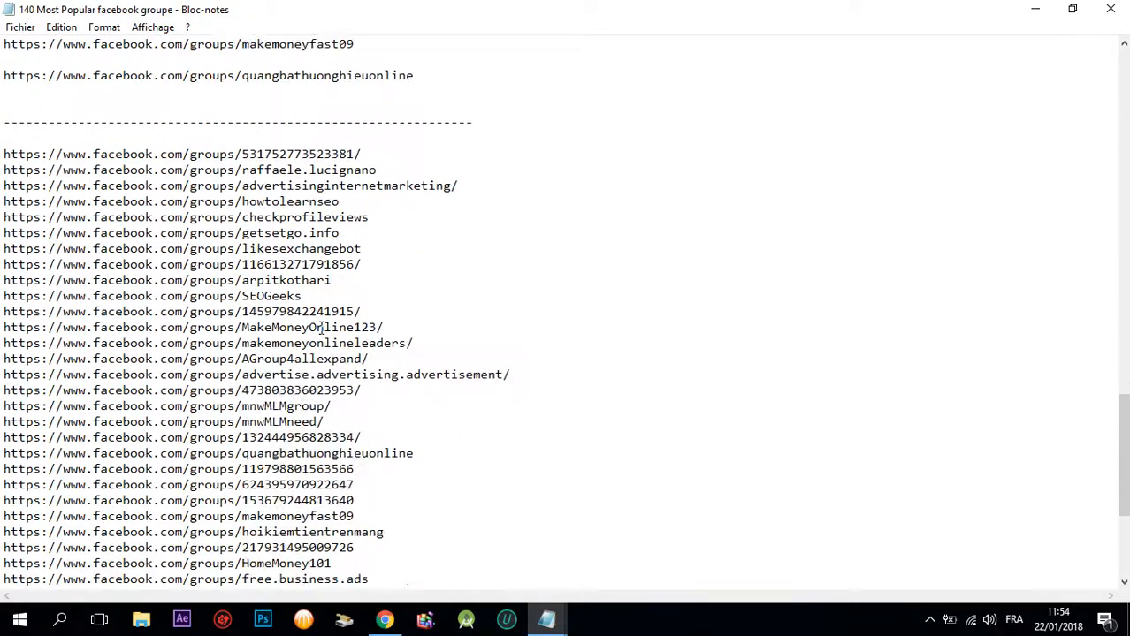
scroll(down, 3)
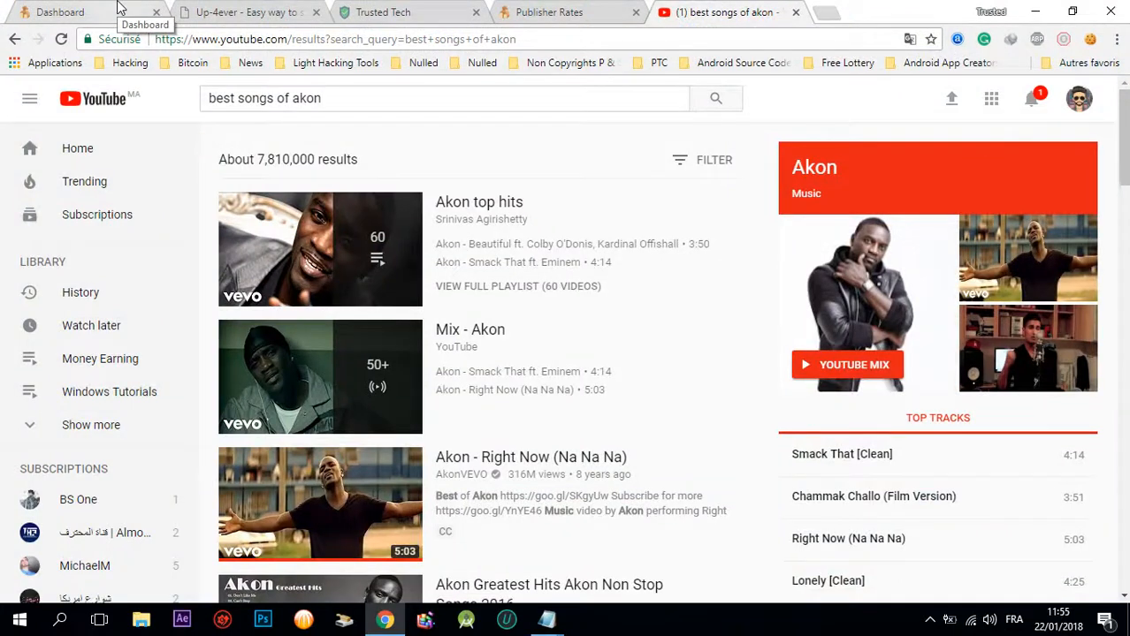
mouse_move(513, 251)
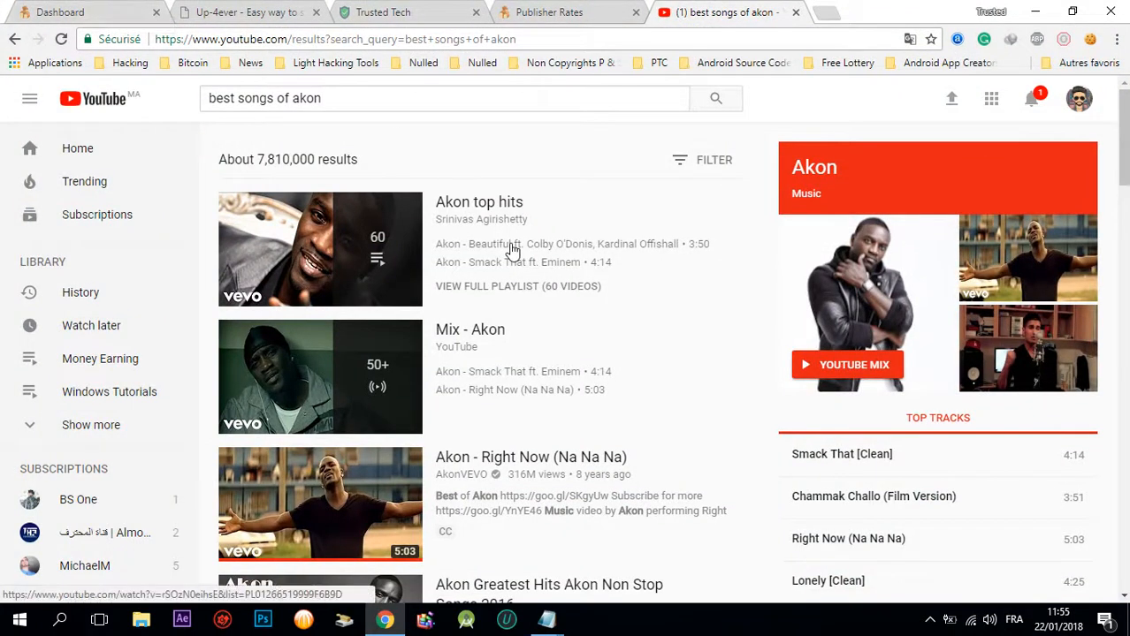